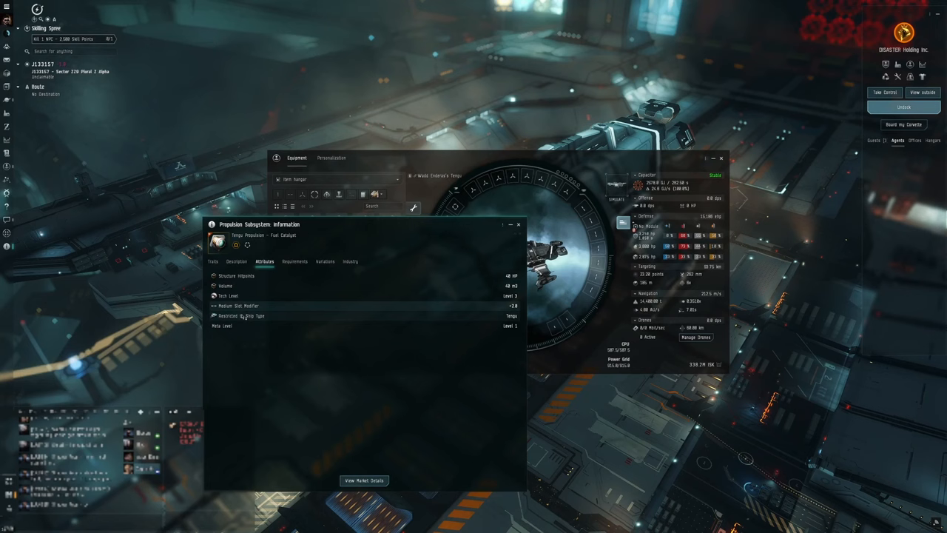
- Read the propulsion subsystem's traits, description and attributes, then close its info window
left_click(237, 262)
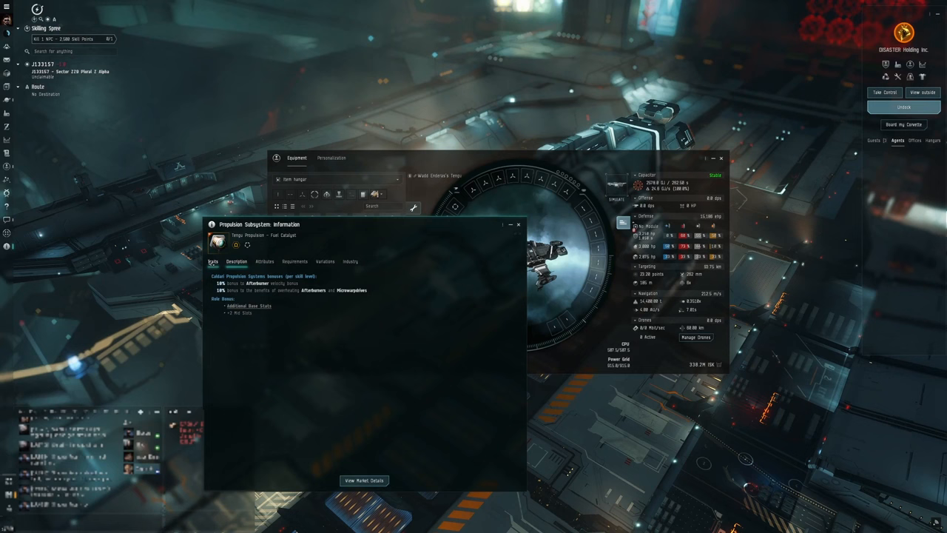
left_click(236, 261)
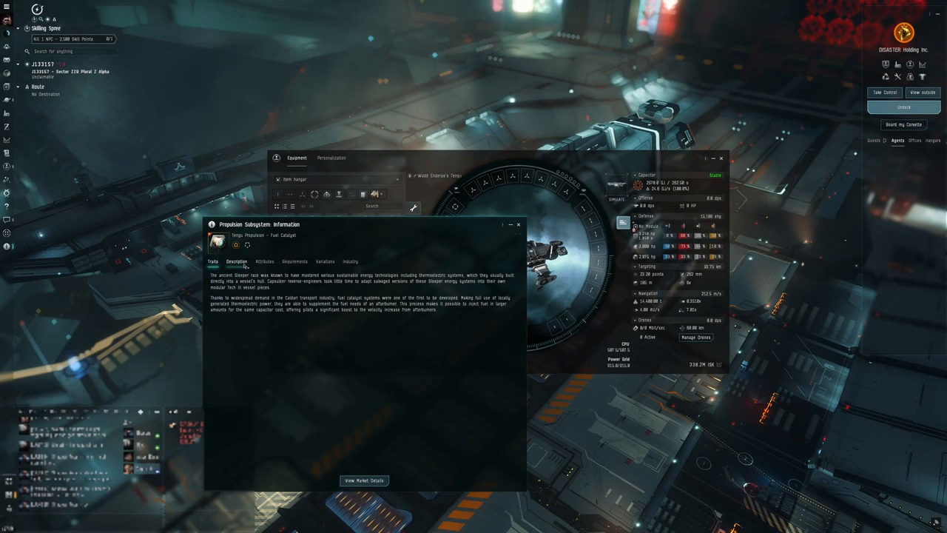
left_click(264, 261)
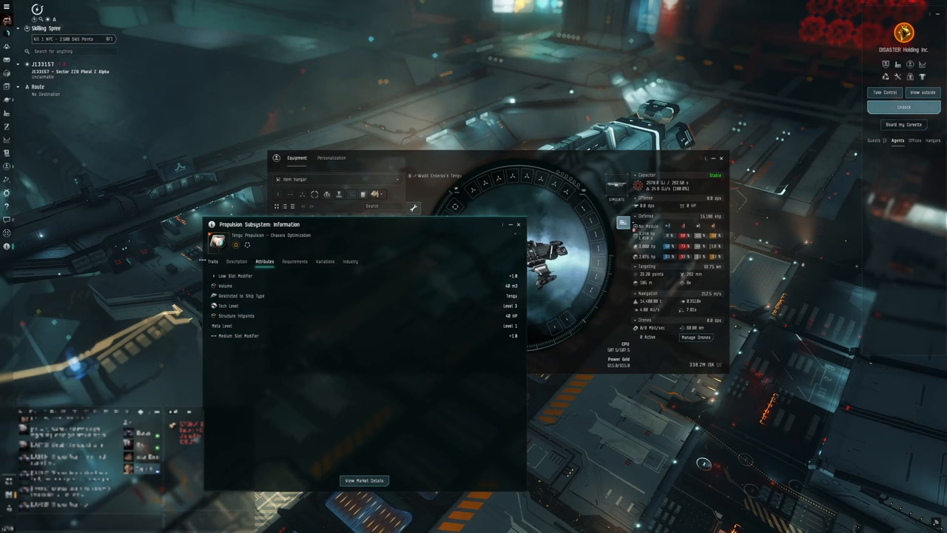
left_click(518, 224)
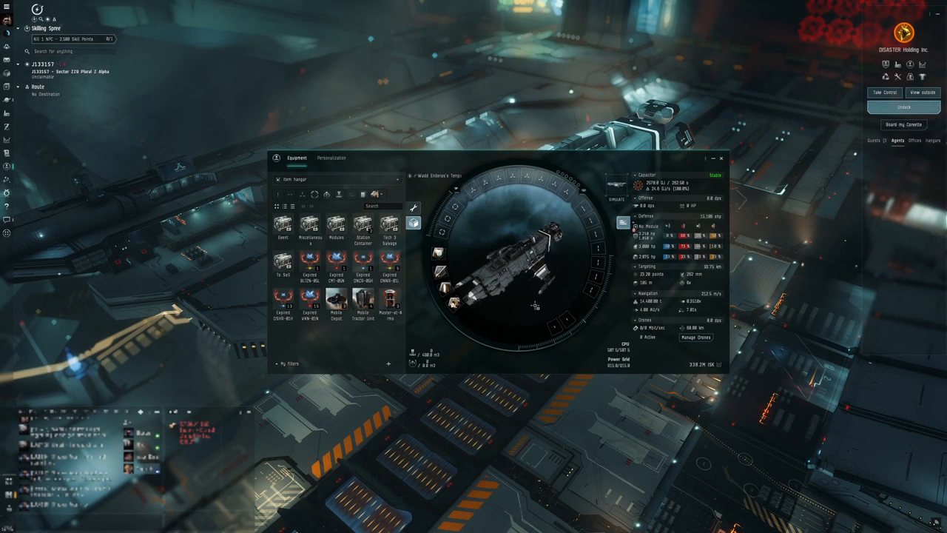
- Show the character's personal skill plans with the completed Tengu Manufacturing plan
left_click(721, 157)
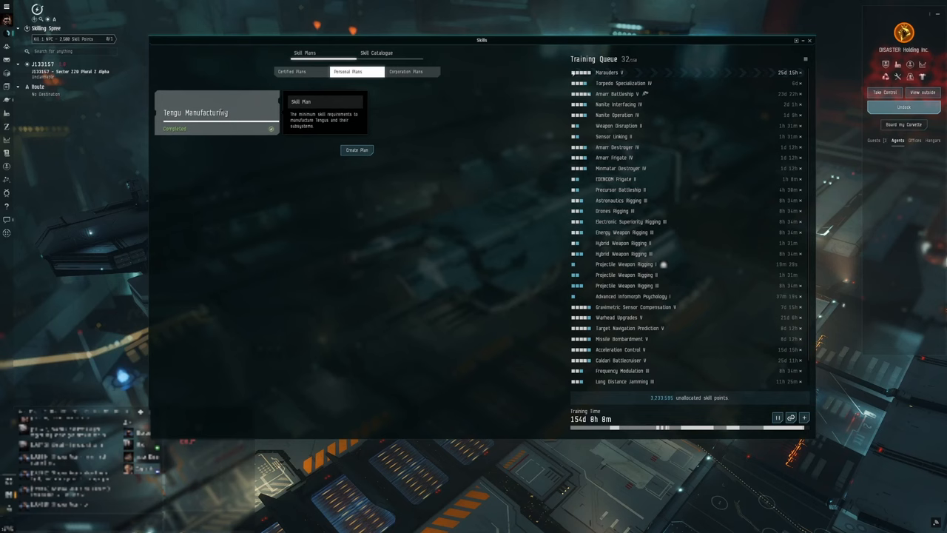
- Open the Tengu Manufacturing plan card to see its 145-day training total
left_click(217, 111)
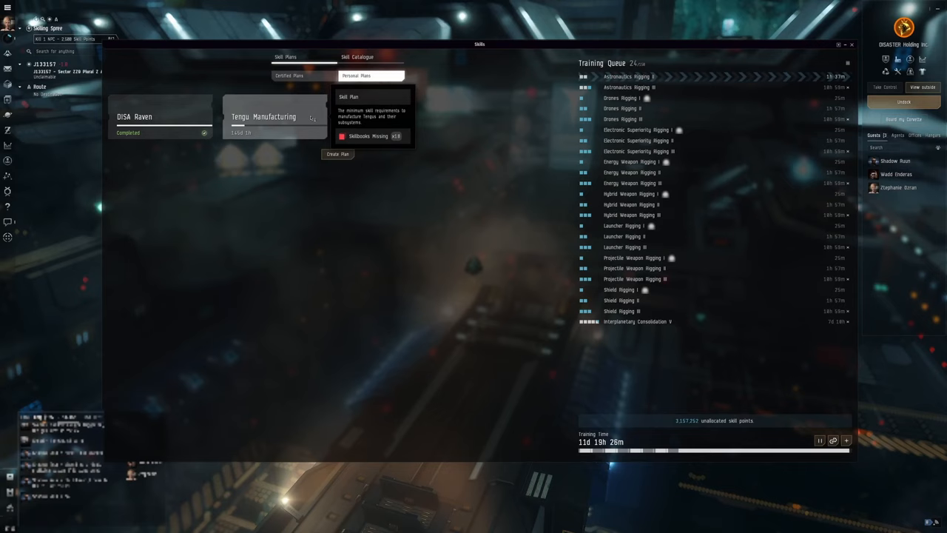
left_click(264, 116)
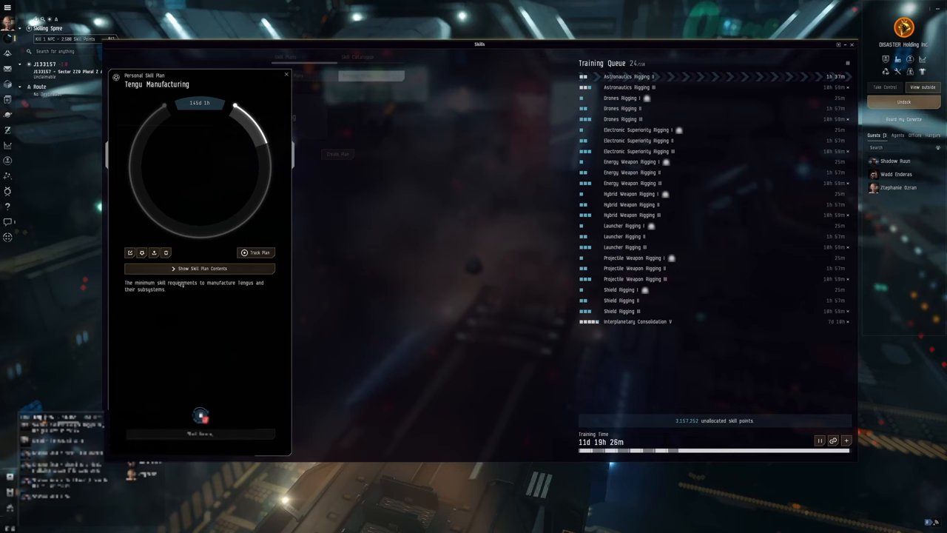
- Show the plan's skill contents and scroll through the Mechanics, Science and Industry levels
left_click(202, 268)
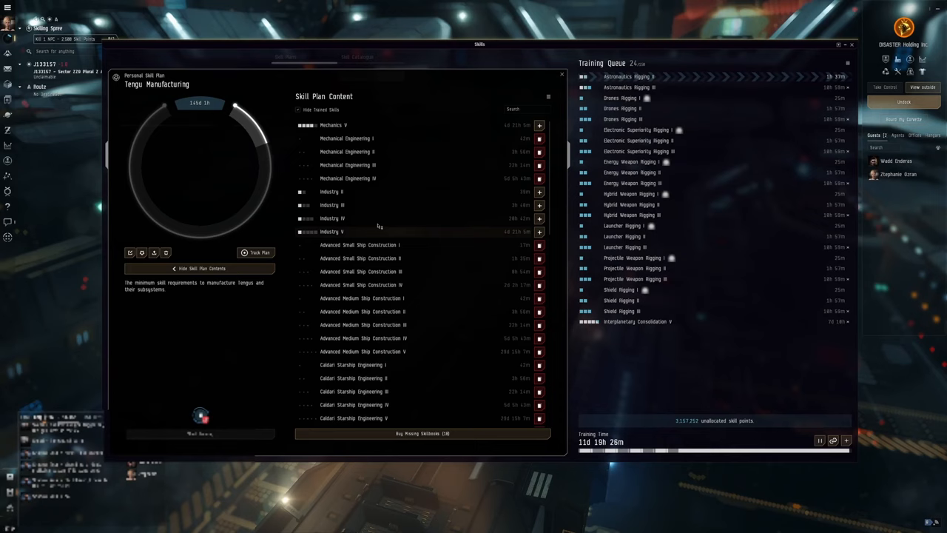
mouse_move(316, 125)
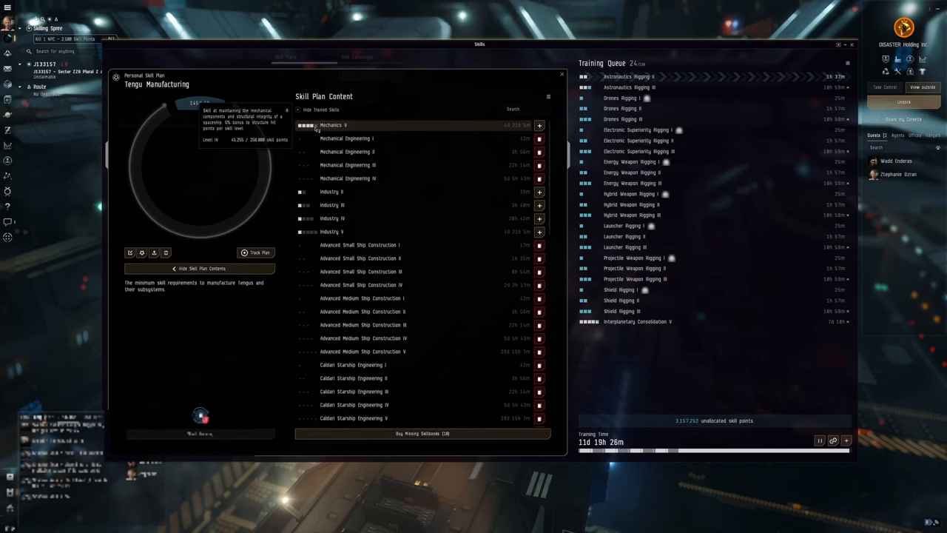
scroll("down", 3)
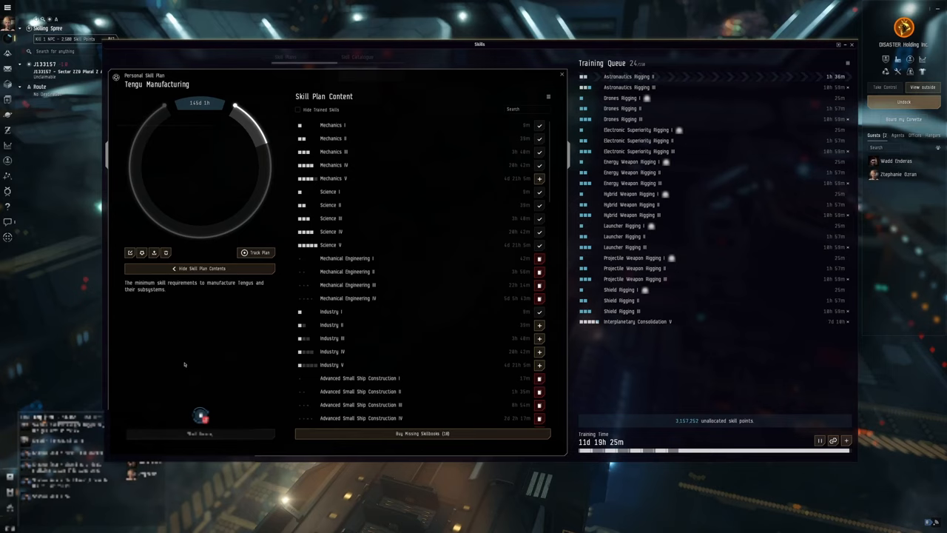
mouse_move(239, 334)
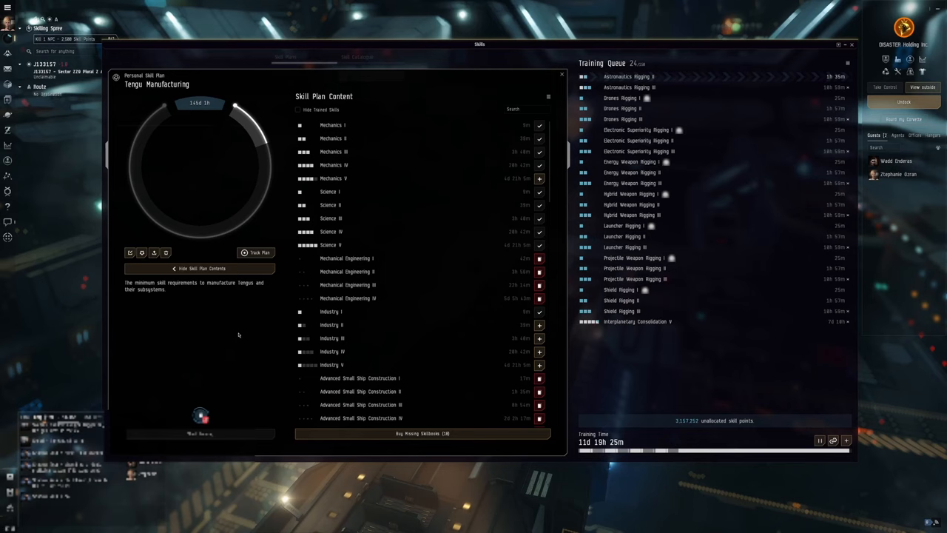
mouse_move(362, 218)
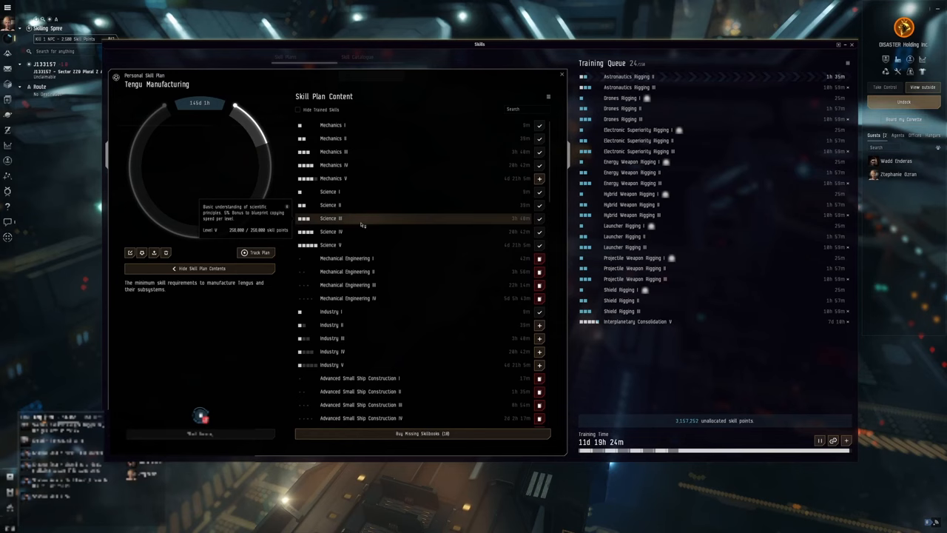
scroll("down", 3)
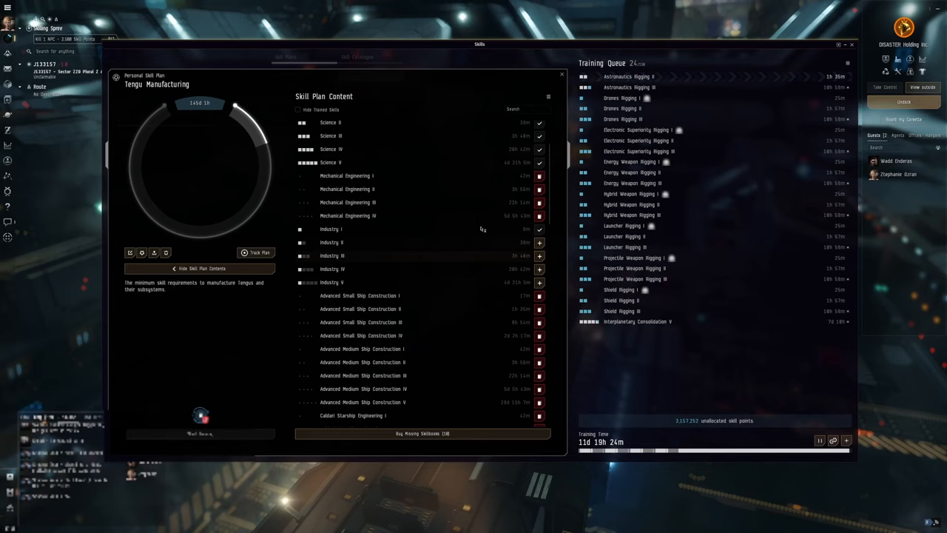
mouse_move(358, 282)
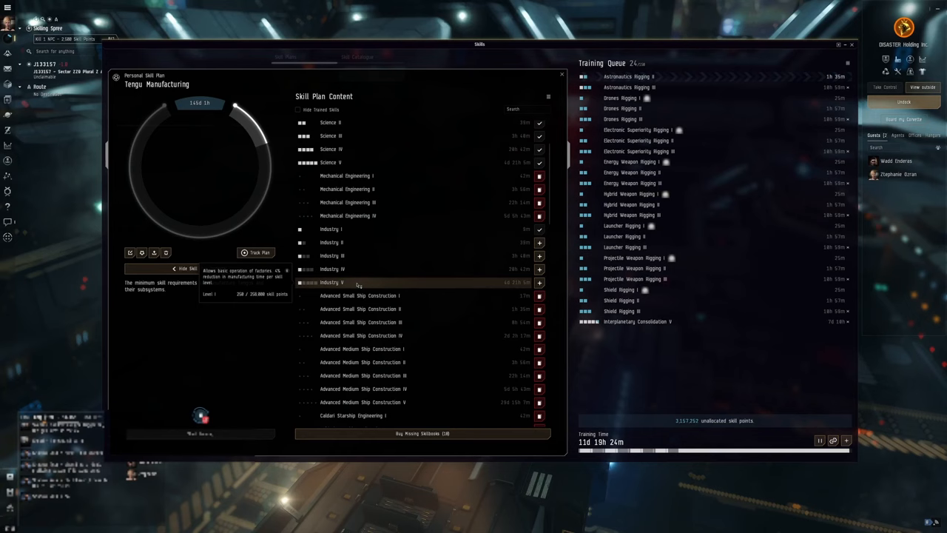
mouse_move(355, 175)
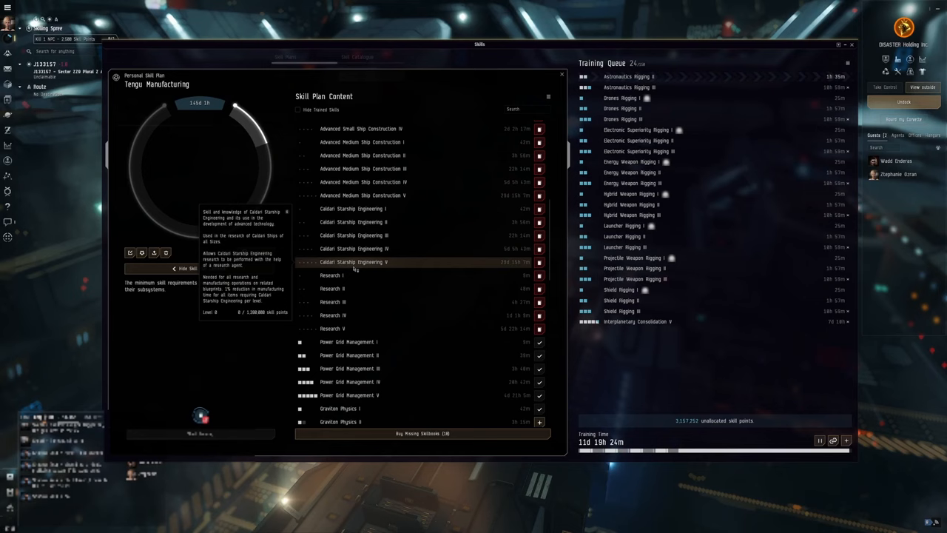
mouse_move(462, 264)
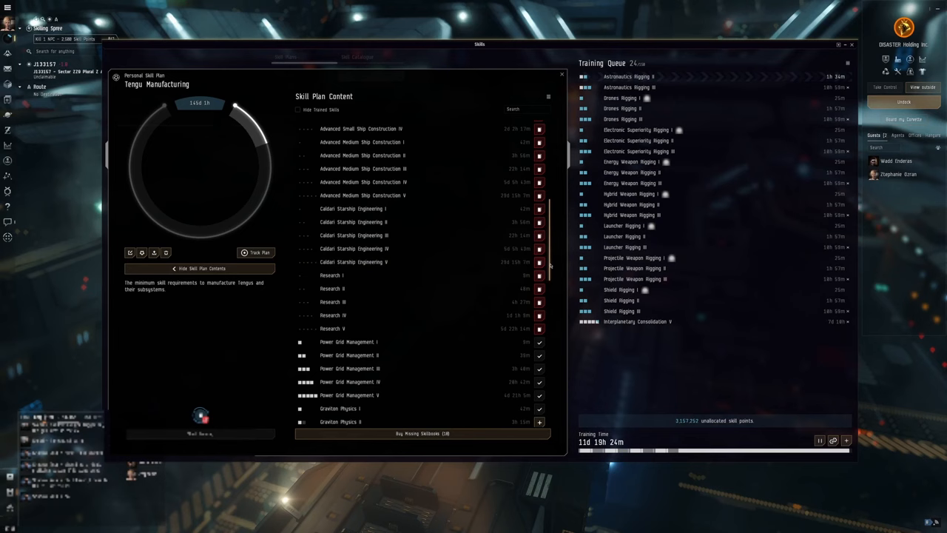
scroll("down", 3)
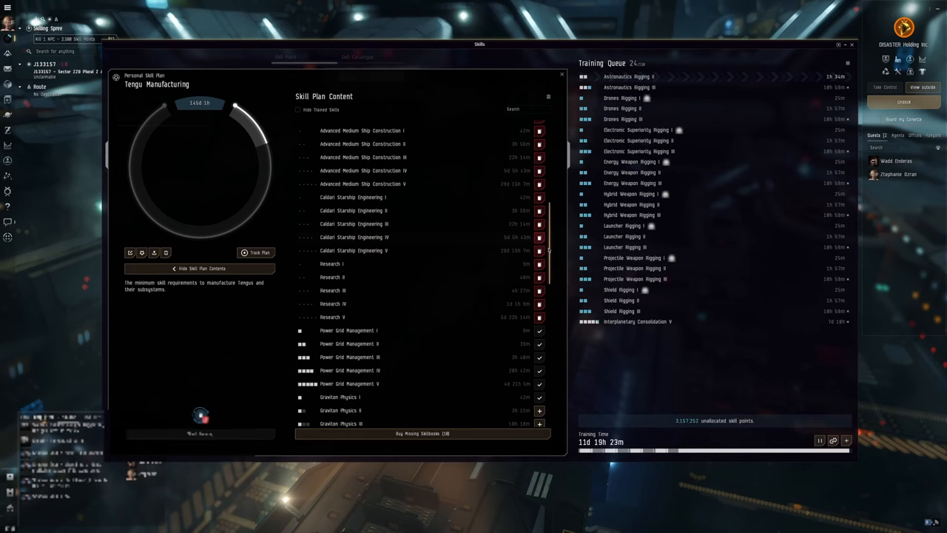
scroll("down", 3)
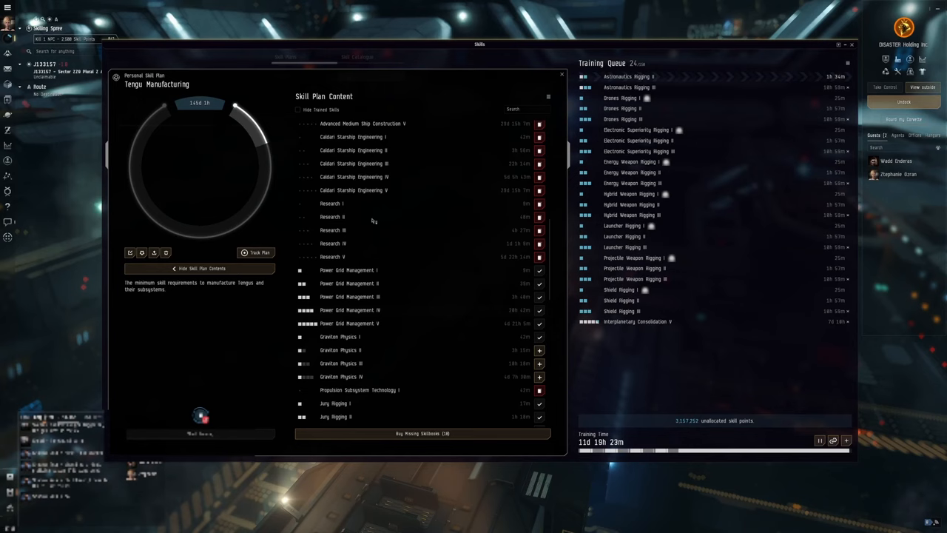
scroll("down", 3)
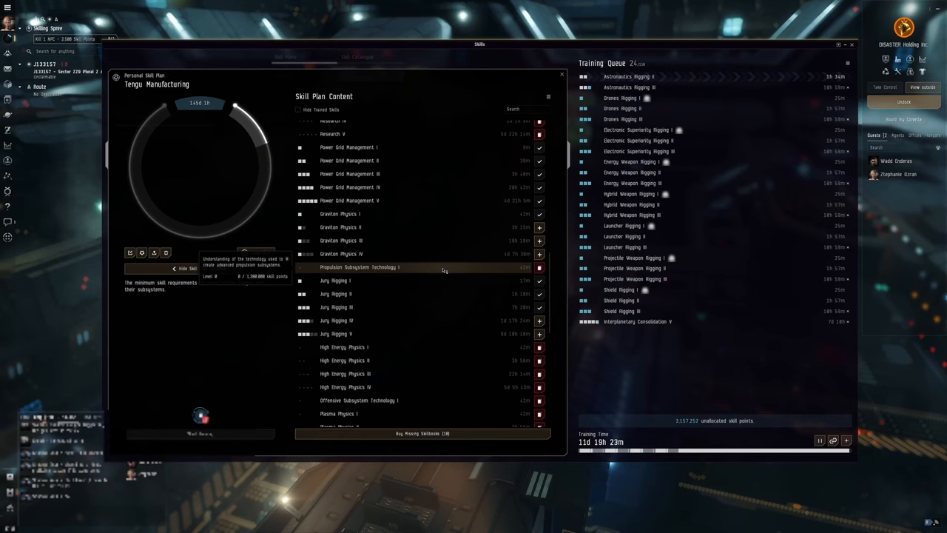
scroll("down", 3)
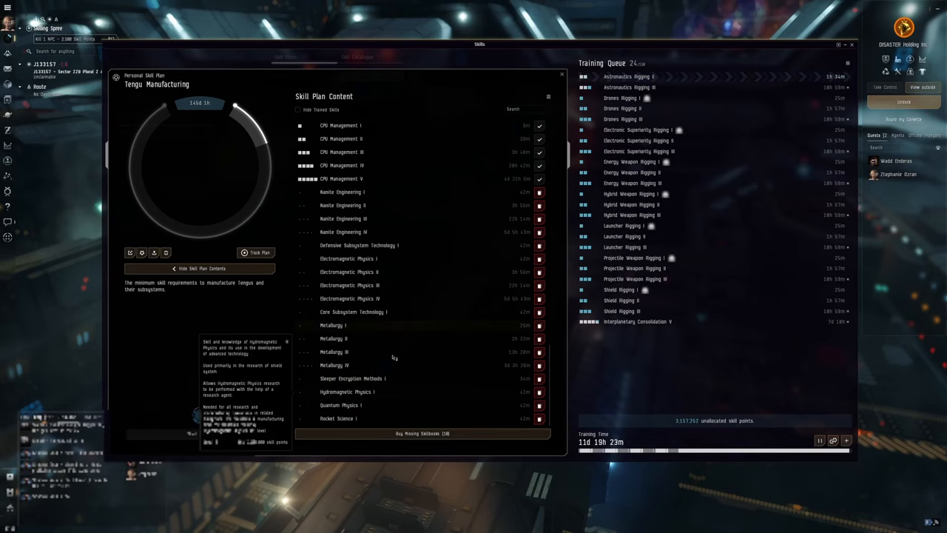
mouse_move(374, 311)
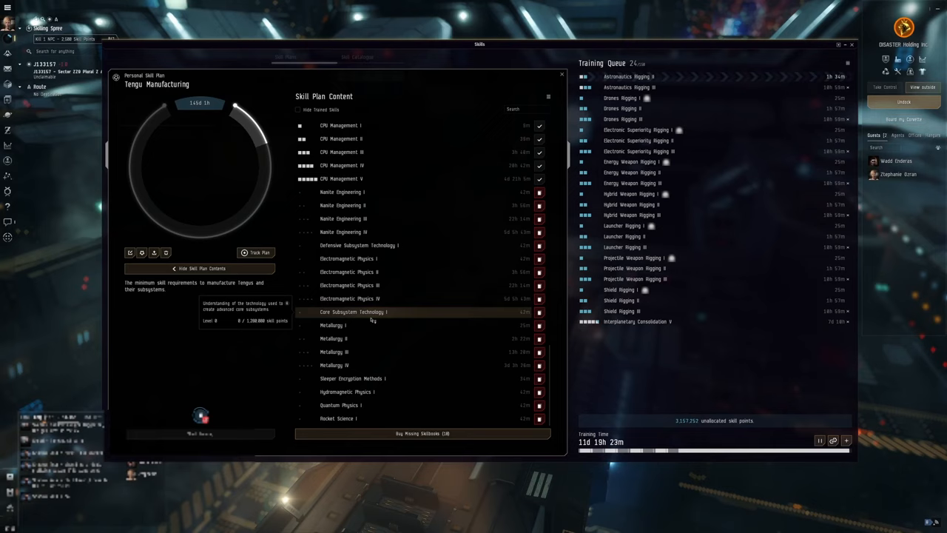
mouse_move(359, 245)
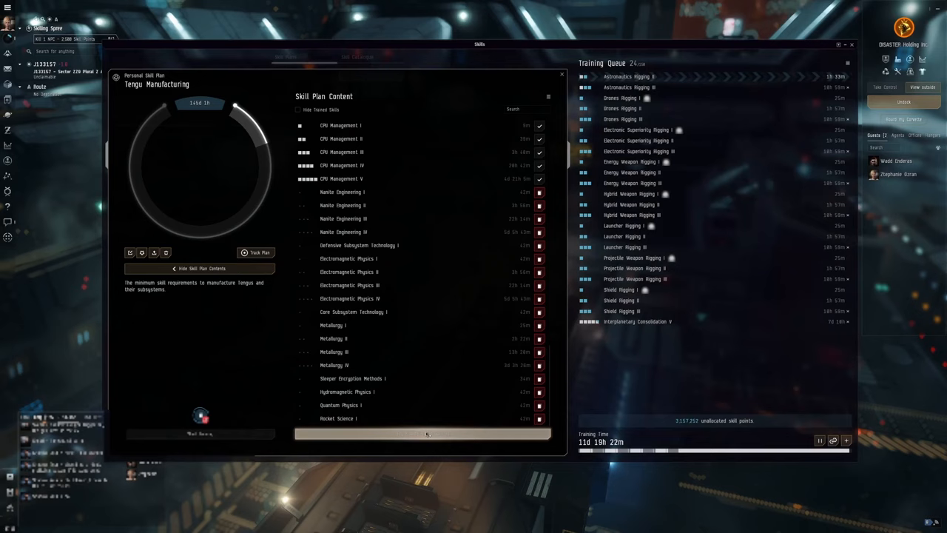
left_click(423, 433)
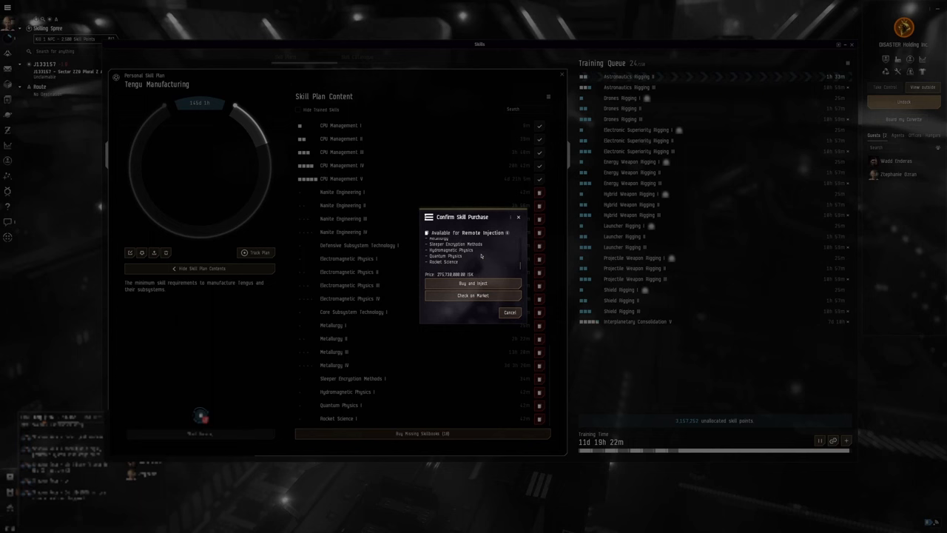
left_click(510, 312)
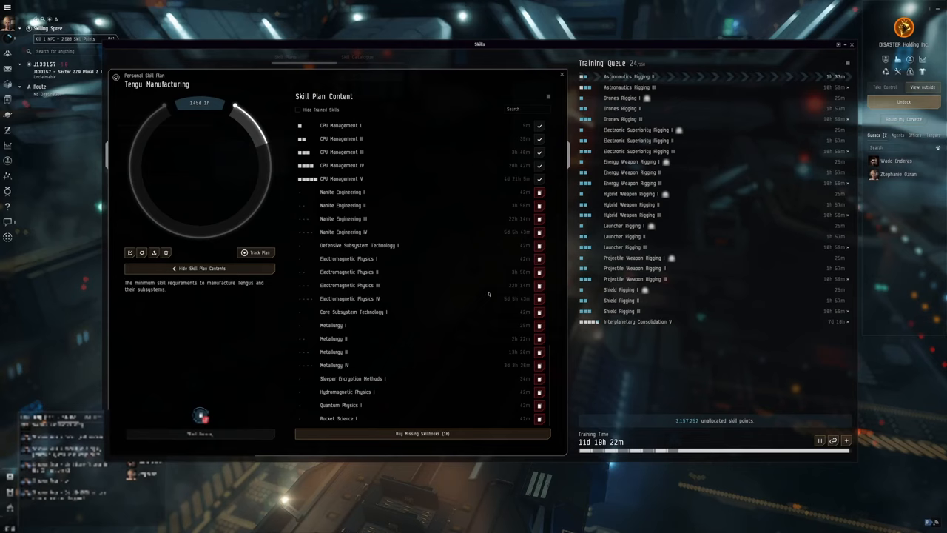
mouse_move(142, 252)
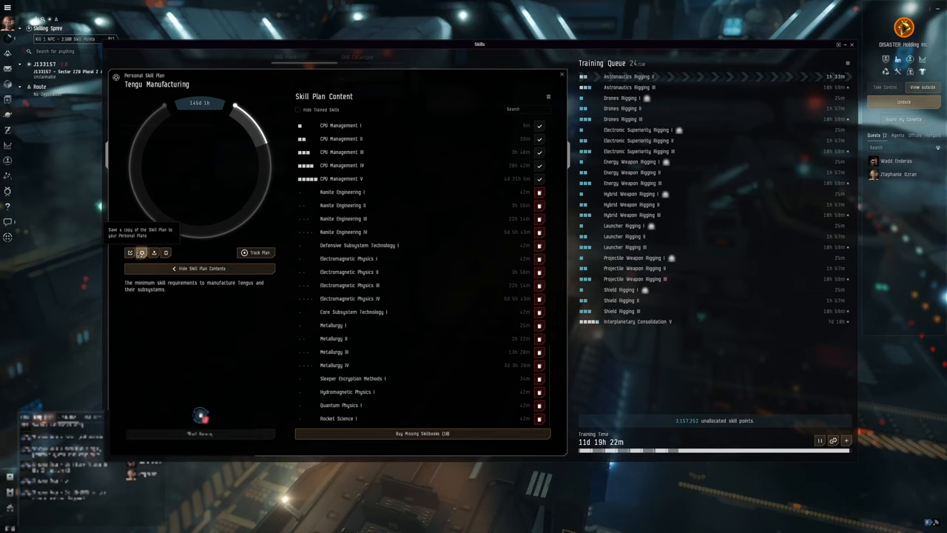
mouse_move(166, 253)
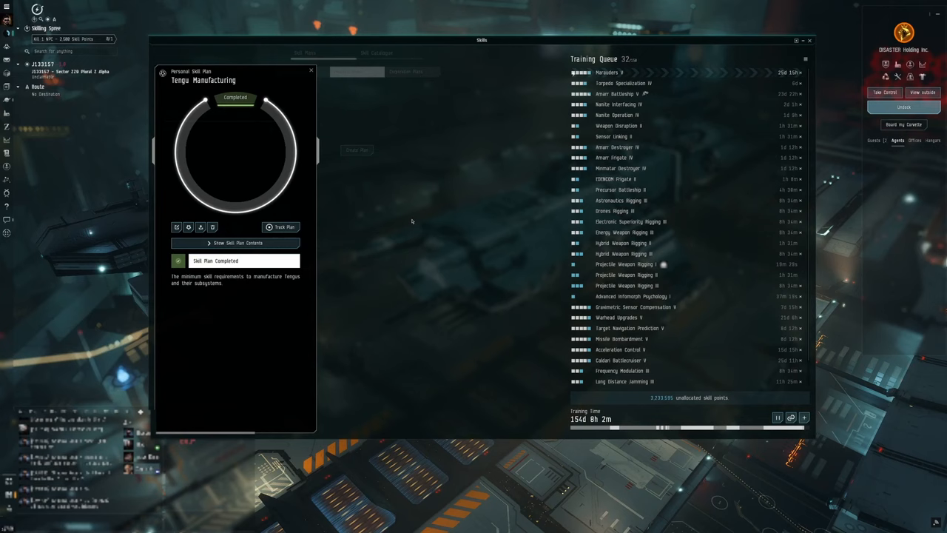
mouse_move(201, 227)
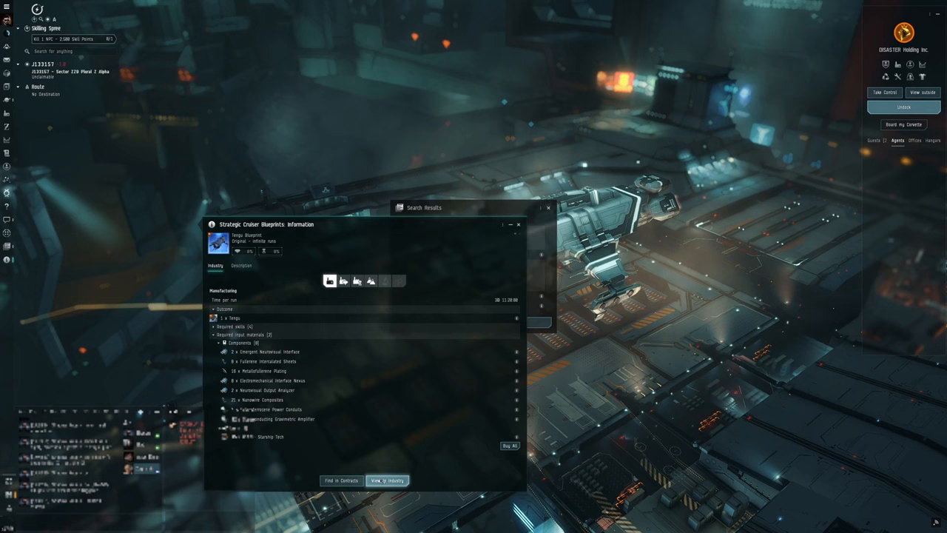
- Send the Tengu Blueprint to the Industry window as a manufacturing job
left_click(387, 481)
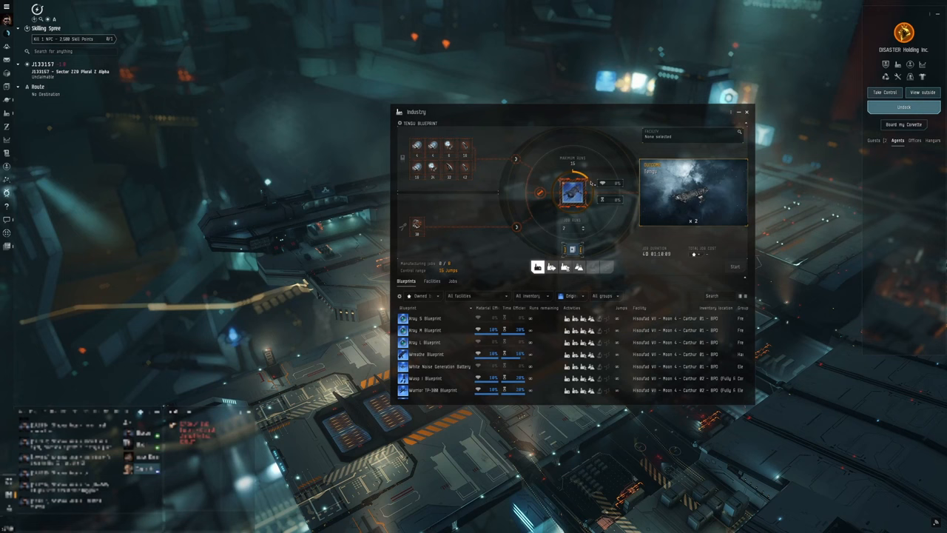
mouse_move(572, 193)
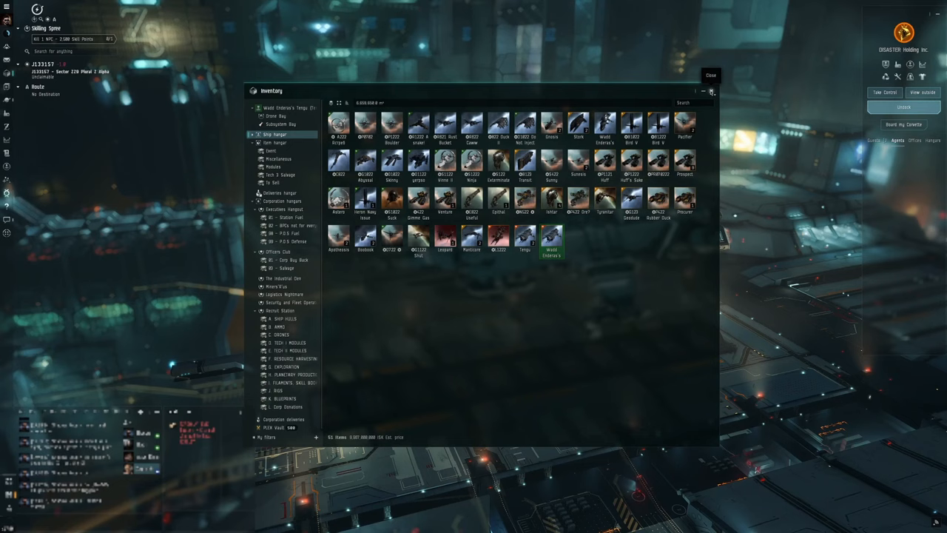
left_click(710, 75)
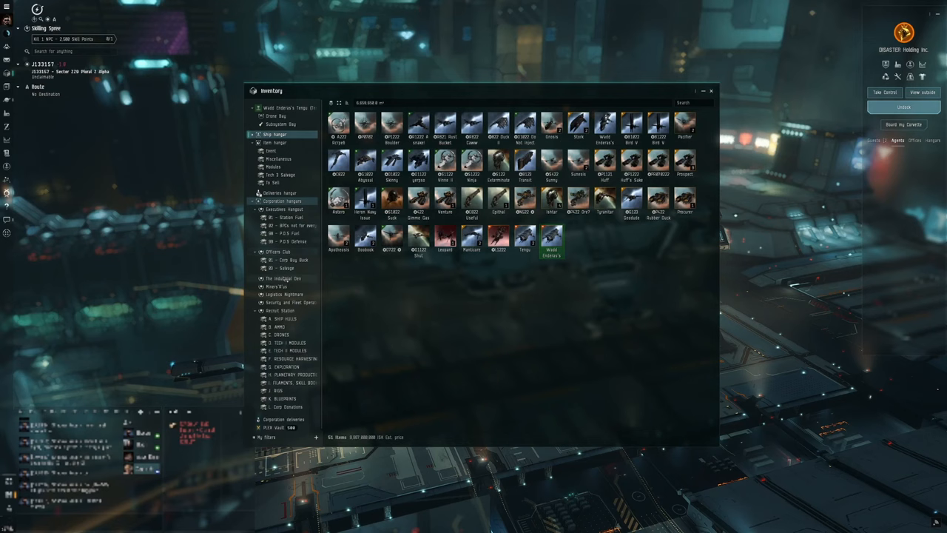
left_click(279, 159)
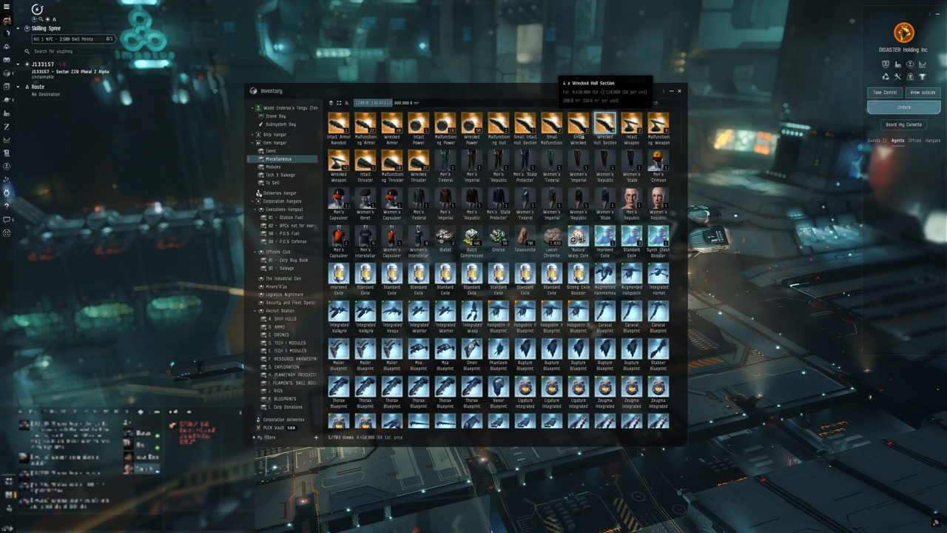
mouse_move(657, 200)
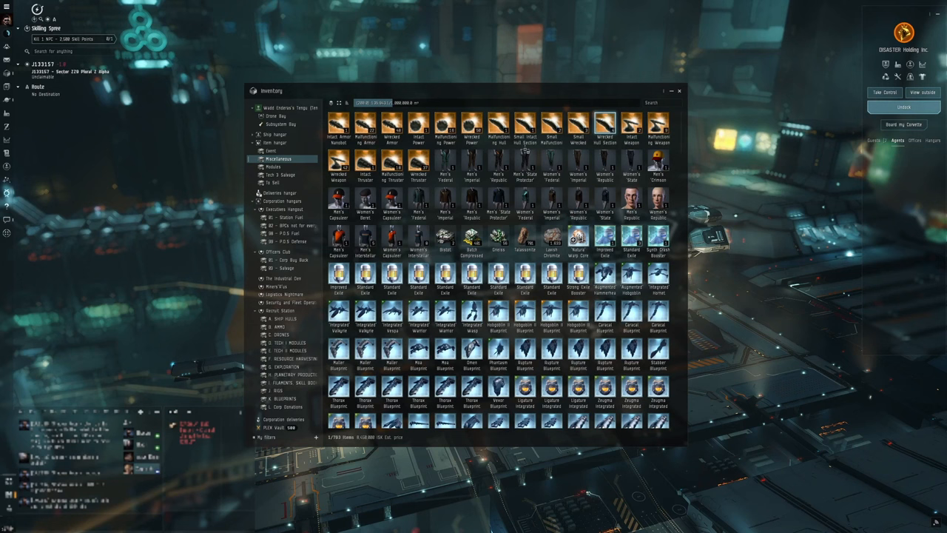
left_click(364, 126)
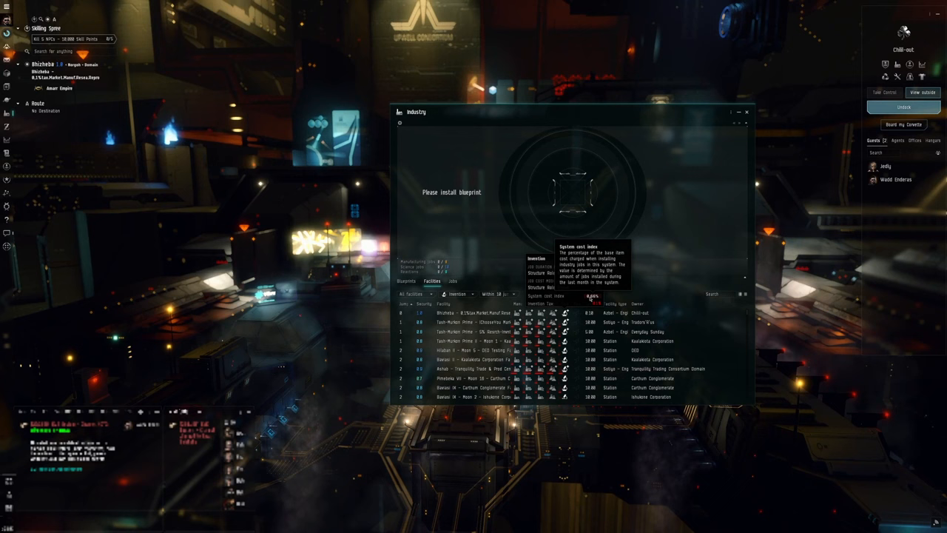
mouse_move(714, 263)
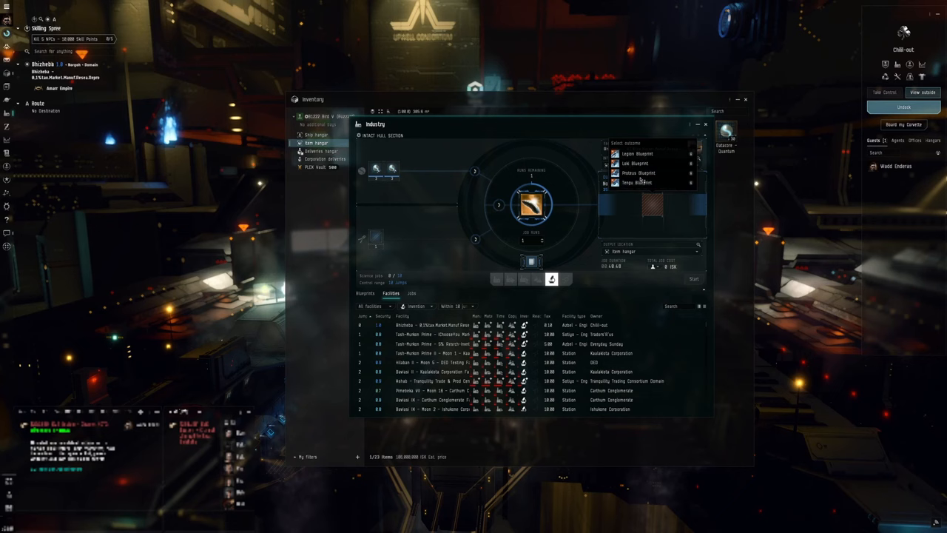
- Choose Tengu Blueprint as the invention outcome, giving 84.4% success and 21,358 ISK cost
left_click(637, 183)
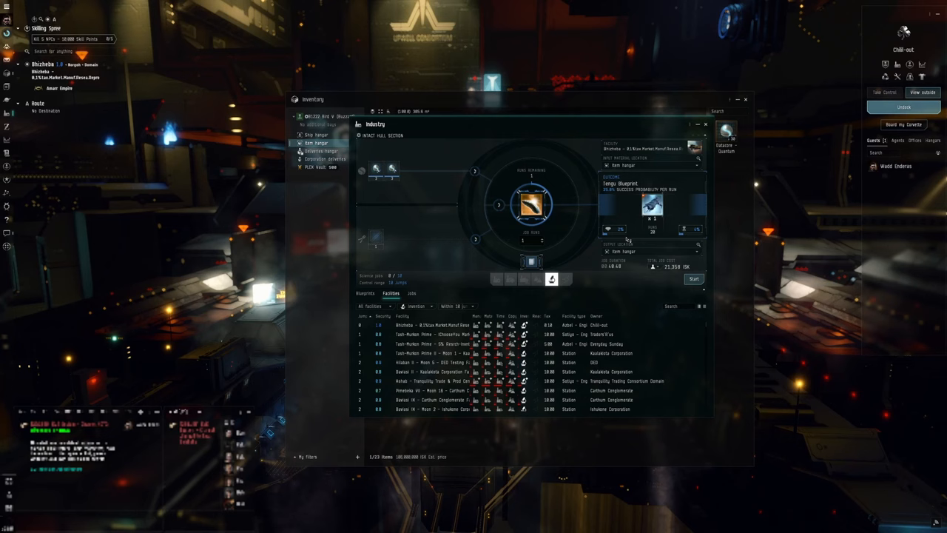
left_click(651, 183)
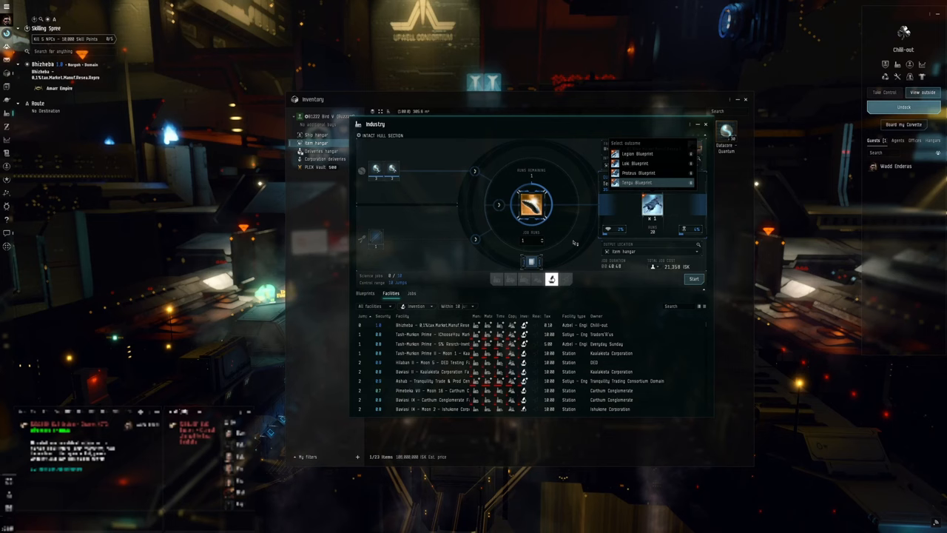
left_click(636, 183)
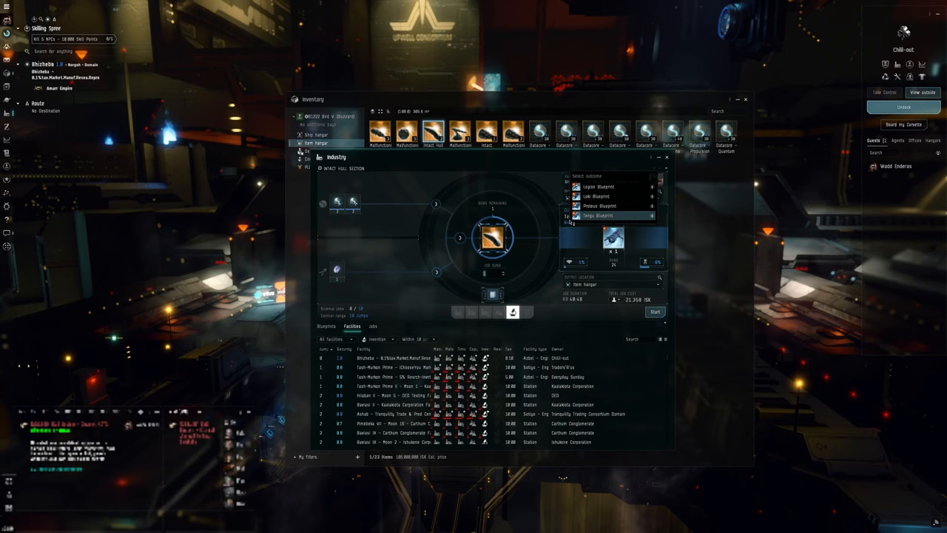
left_click(598, 215)
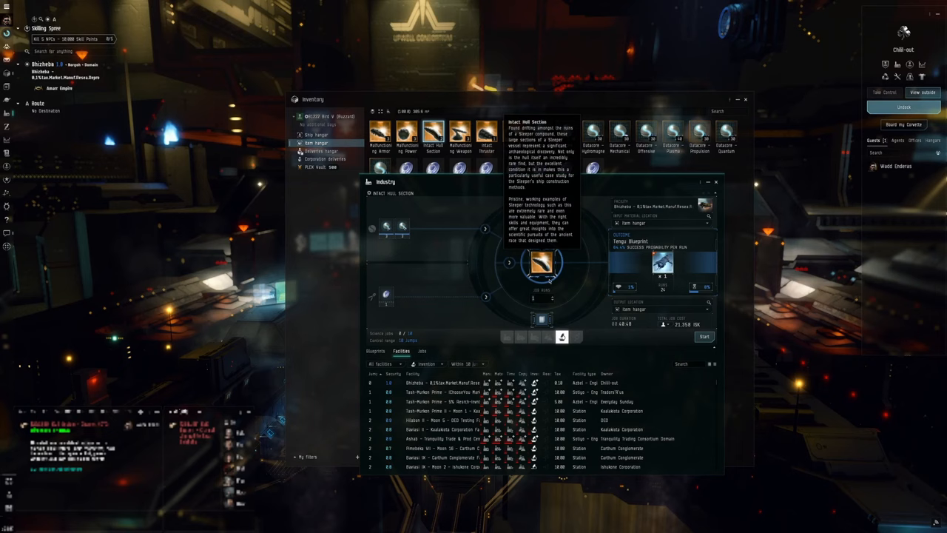
- Show the empty industry jobs list and start the Tengu Blueprint invention
left_click(421, 351)
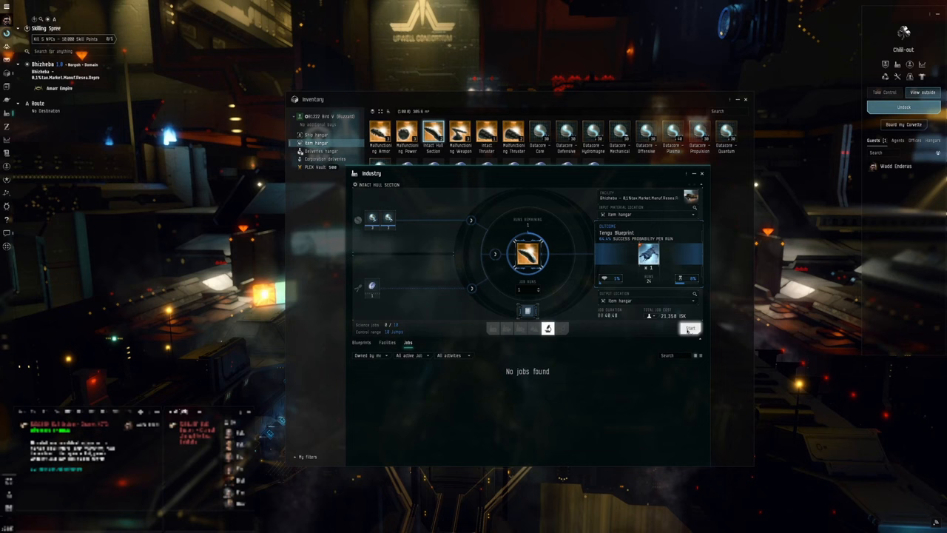
left_click(688, 327)
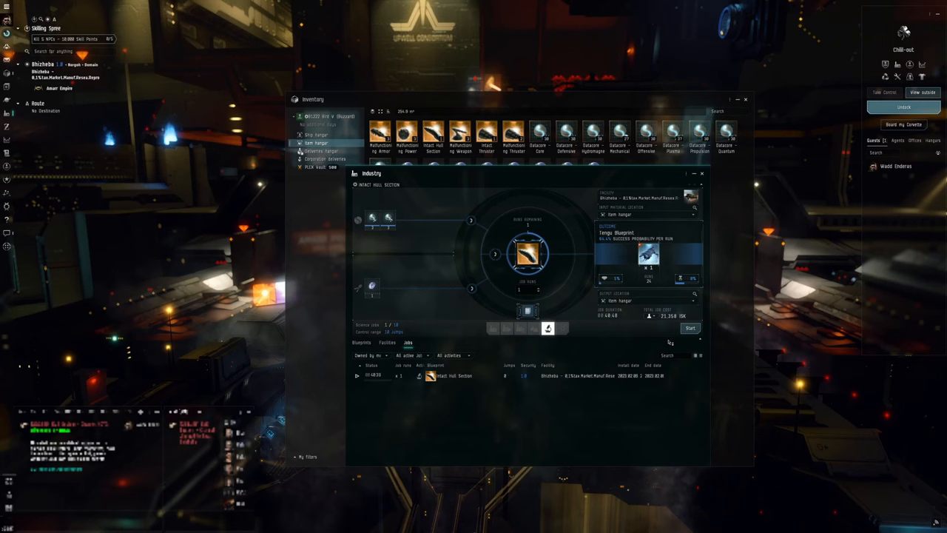
- Start a second Intact Hull Section invention job and load a Malfunctioning Armor Nanobot
left_click(690, 327)
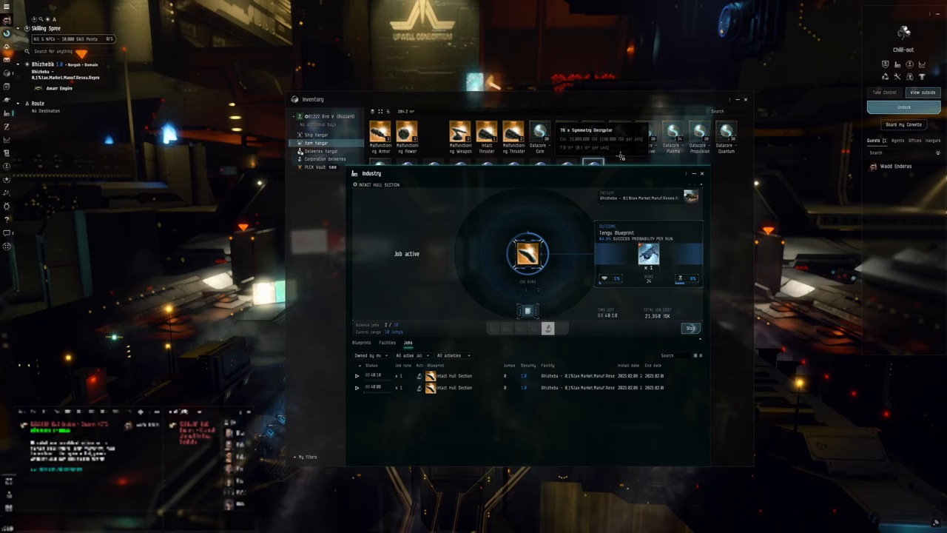
left_click(701, 173)
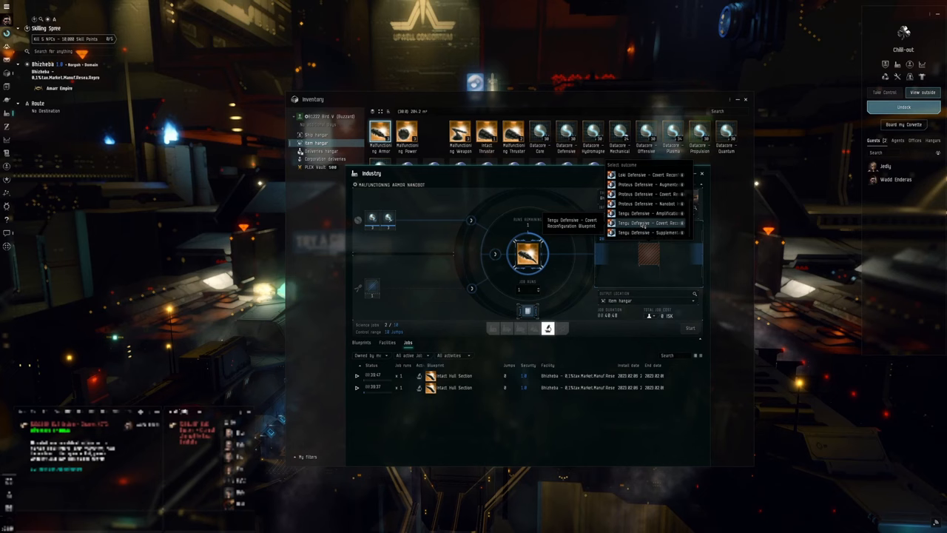
- Set the Tengu Defensive - Covert Reconfiguration outcome, add a decryptor, and start the job
left_click(644, 222)
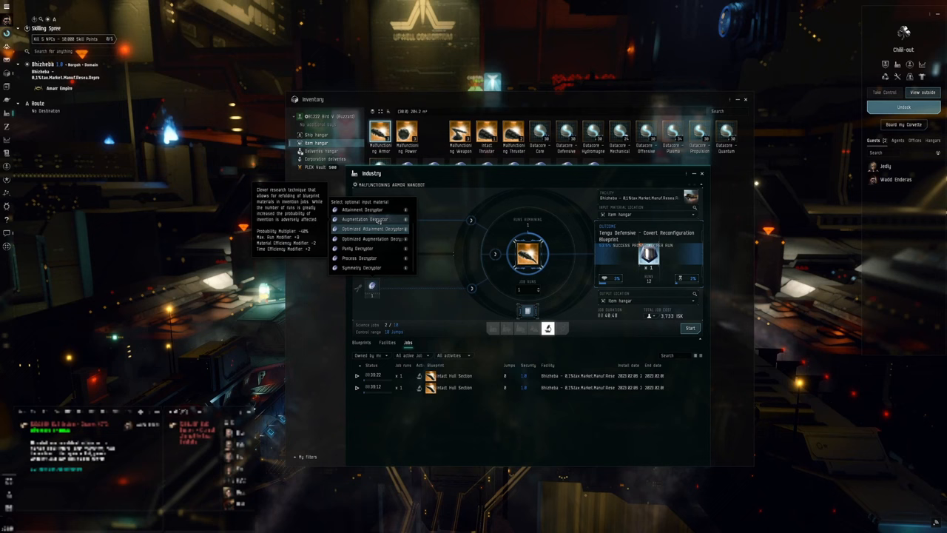
left_click(368, 228)
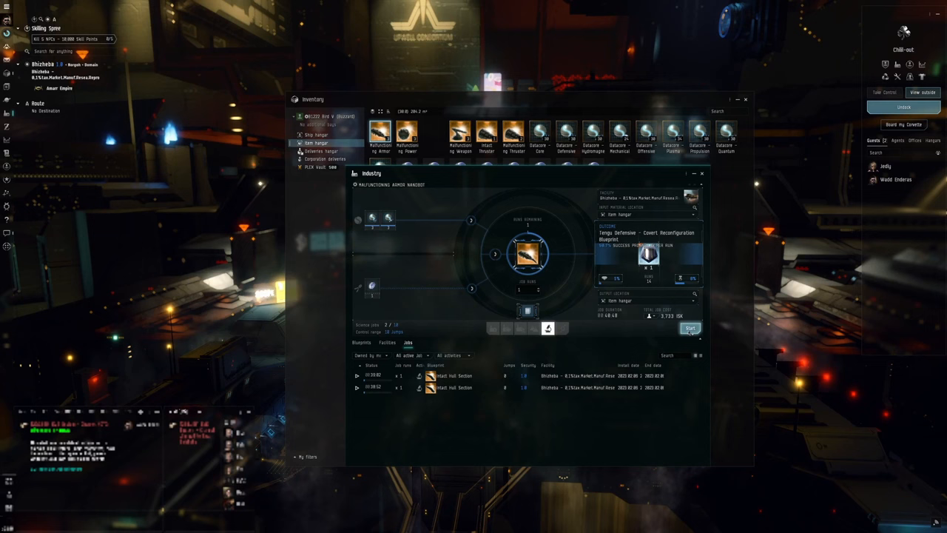
left_click(690, 328)
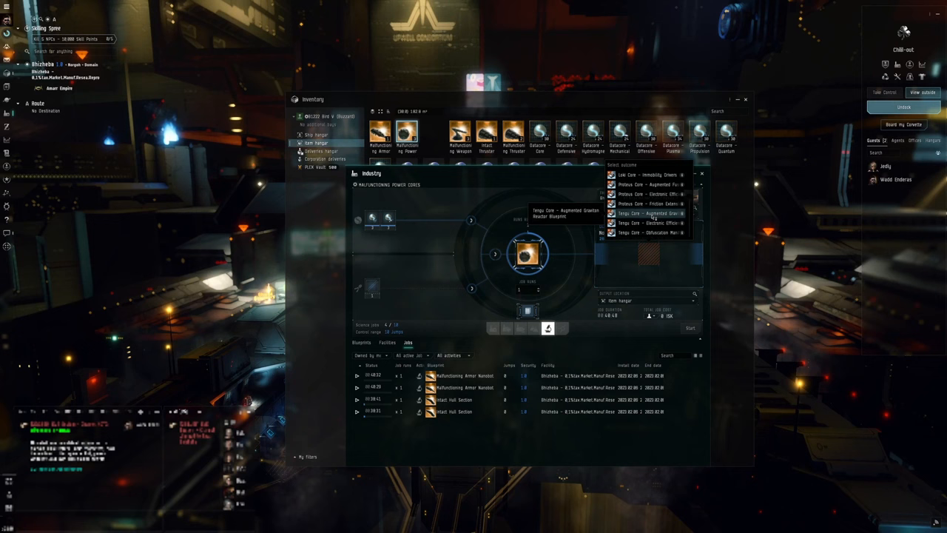
- Pick Tengu Core - Augmented Graviton Reactor Blueprint as the Power Core invention outcome
left_click(645, 213)
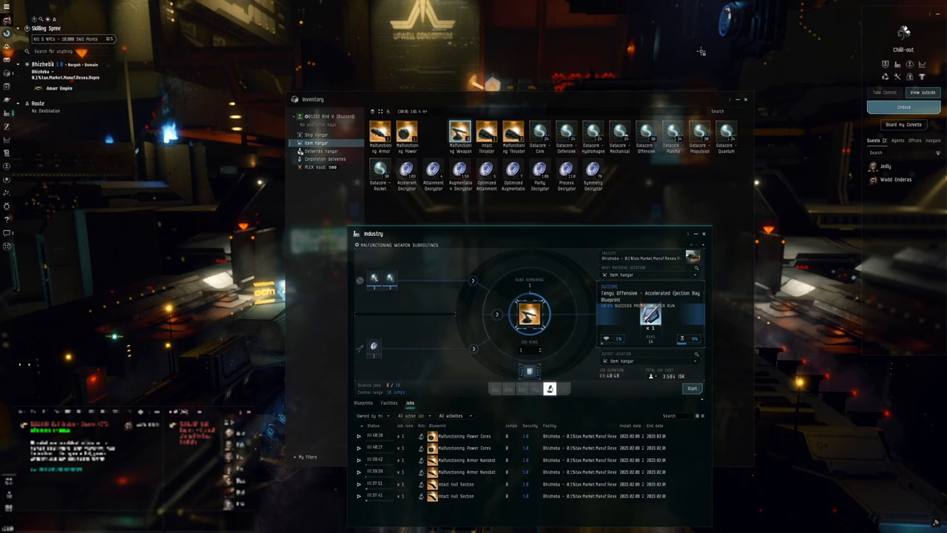
mouse_move(725, 133)
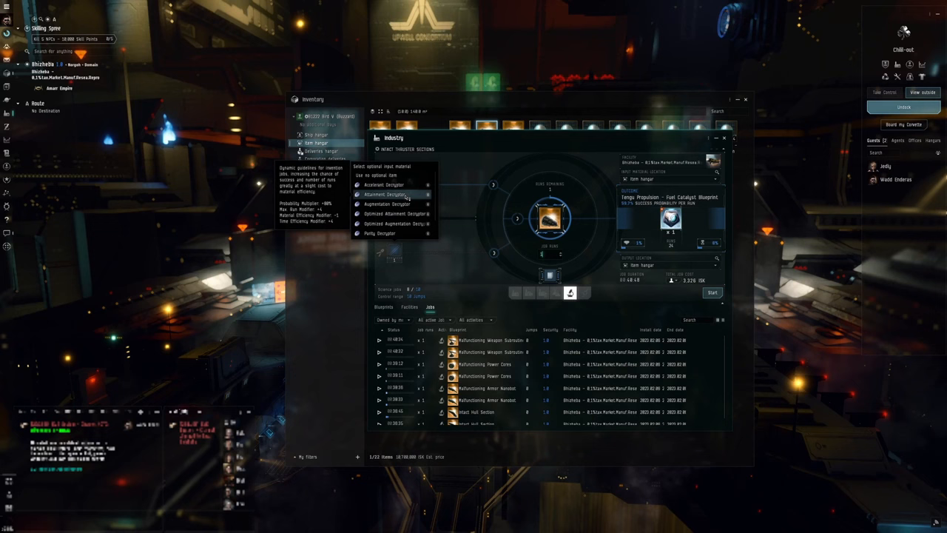
- Start the Intact Thruster Sections invention without a decryptor, then Malfunctioning with Tengu Propulsion Fuel Catalyst
left_click(711, 292)
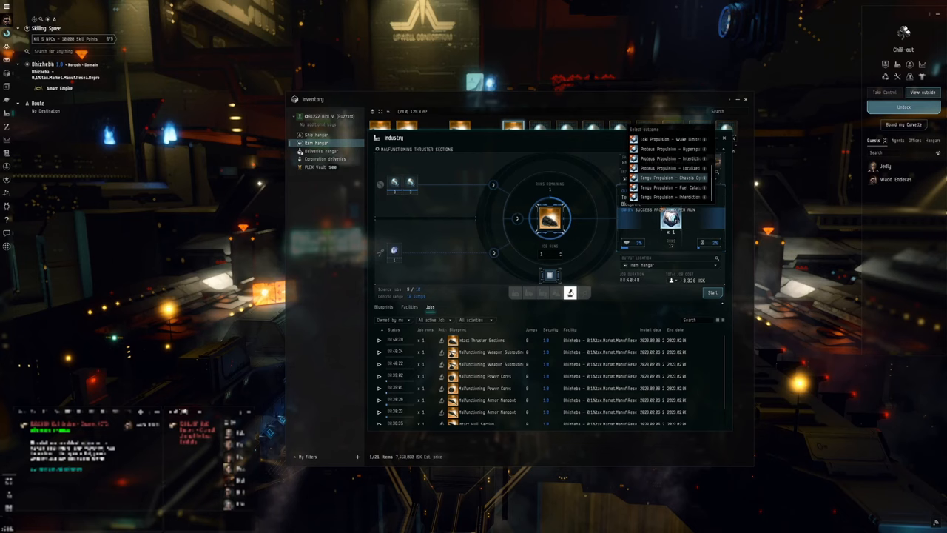
left_click(671, 187)
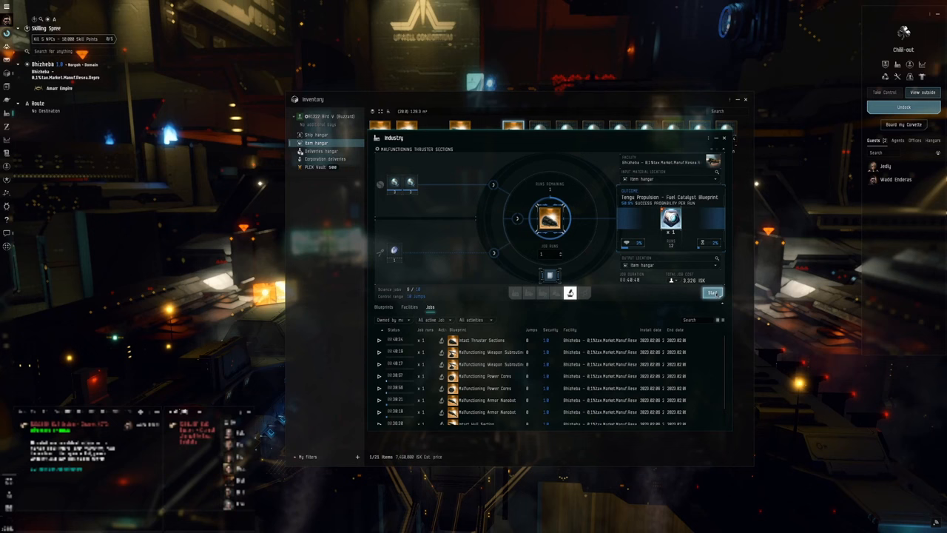
left_click(711, 293)
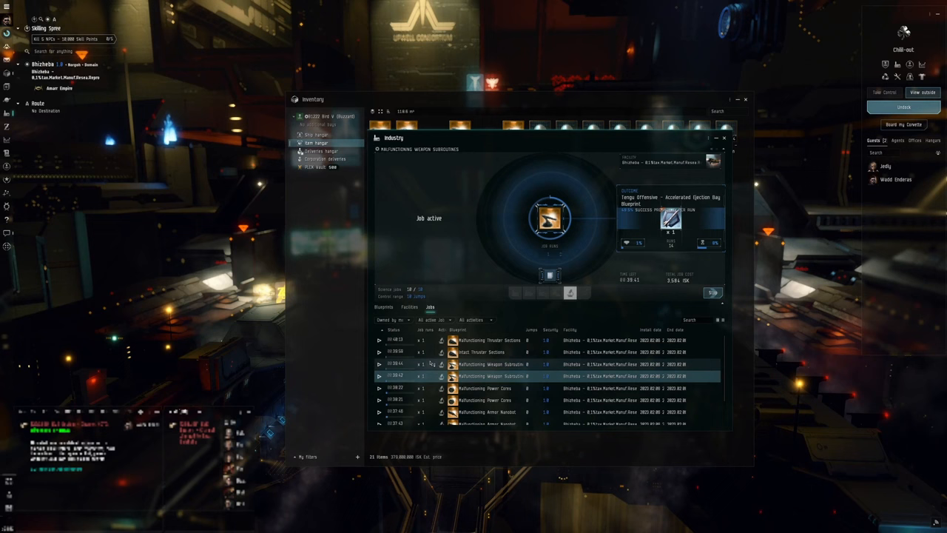
- Inspect the Intact and Malfunctioning Thruster Sections invention job details in the Jobs list
left_click(481, 351)
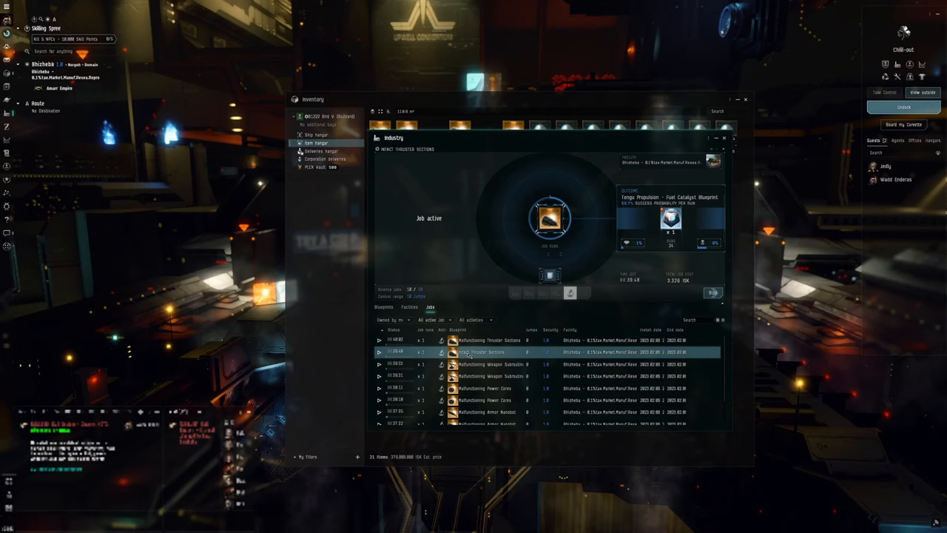
left_click(489, 340)
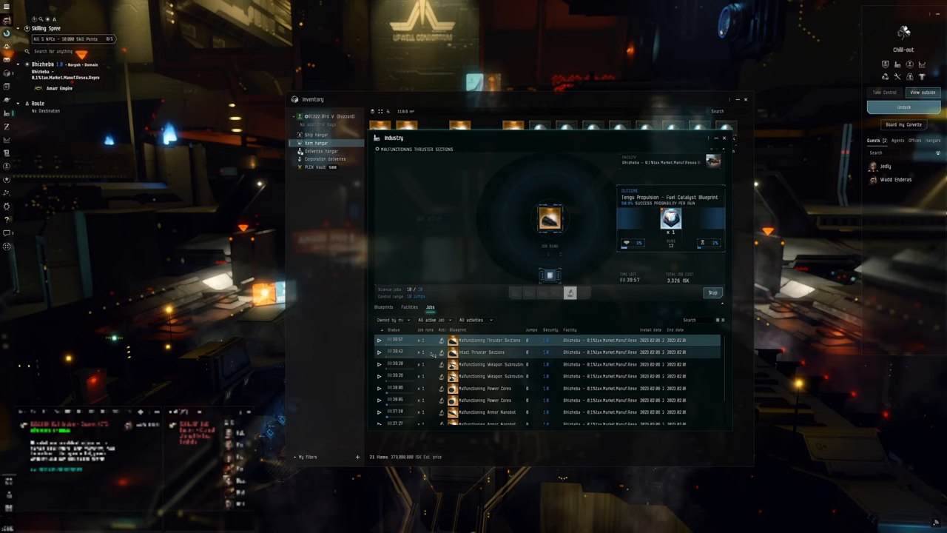
left_click(481, 351)
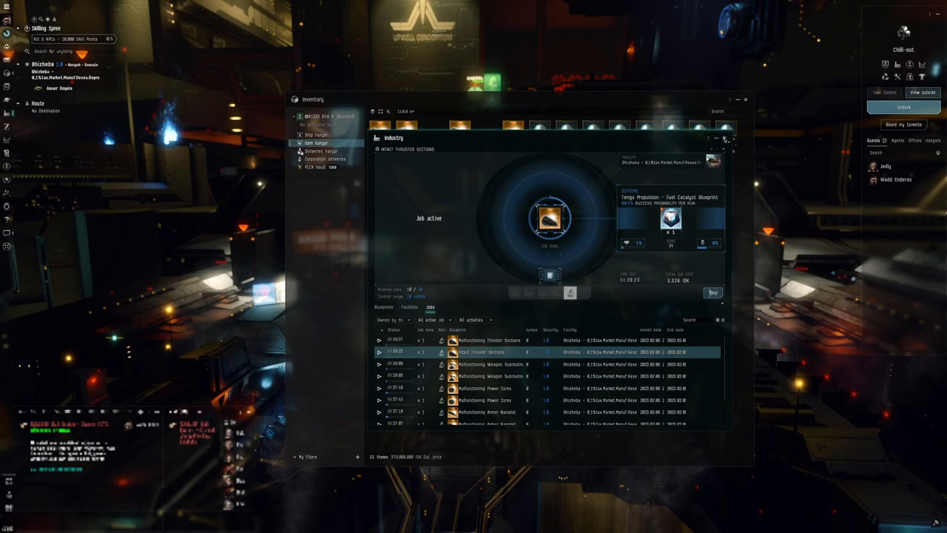
left_click(725, 138)
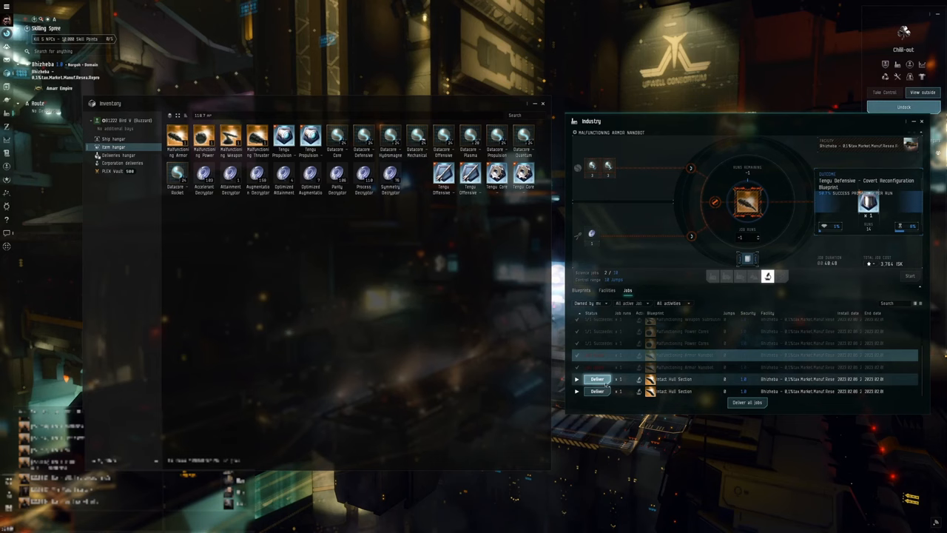
- Deliver the finished Intact Hull Section job and all other completed jobs
left_click(597, 379)
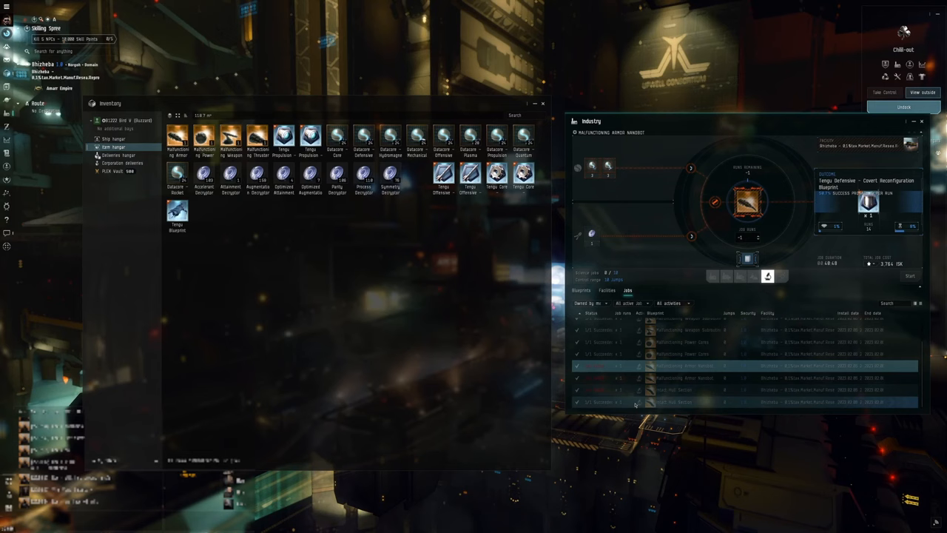
left_click(177, 213)
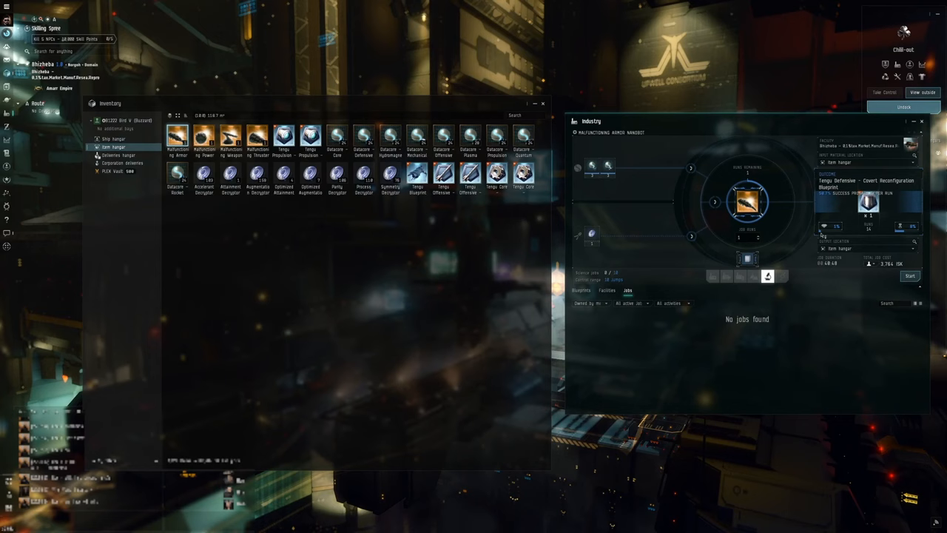
left_click(909, 275)
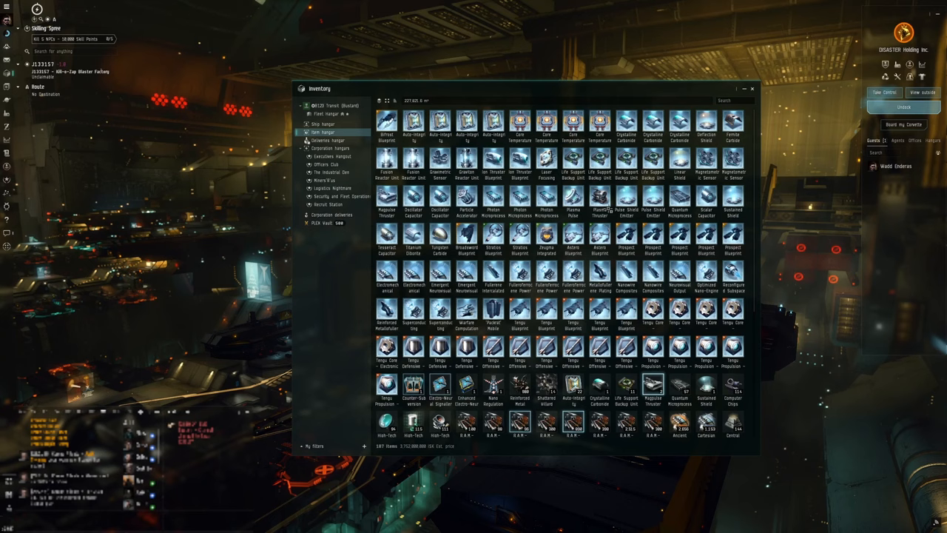
- Scroll through the item hangar's Tengu subsystem parts, components and blueprints
scroll("down", 3)
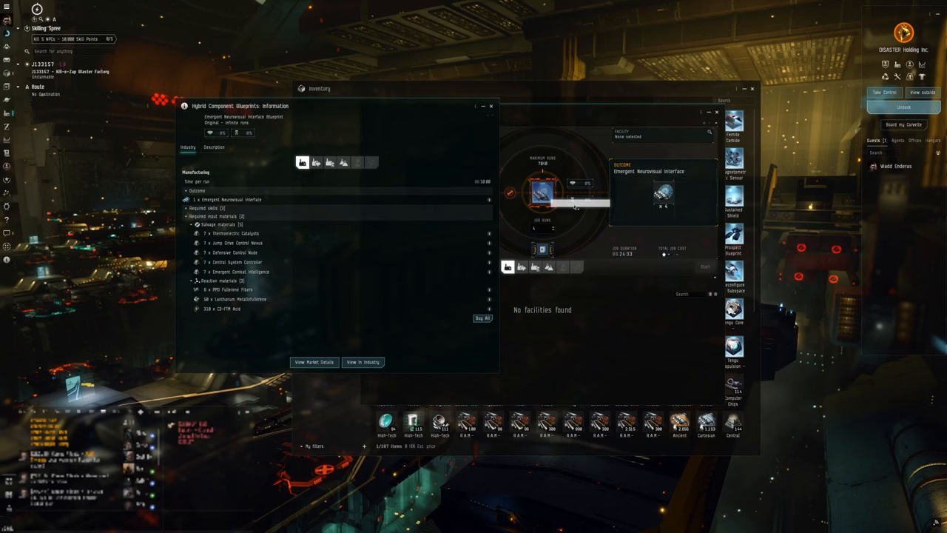
- Close the blueprint info panel and view the Emergent Neurovisual Interface Blueprint's market details
left_click(361, 362)
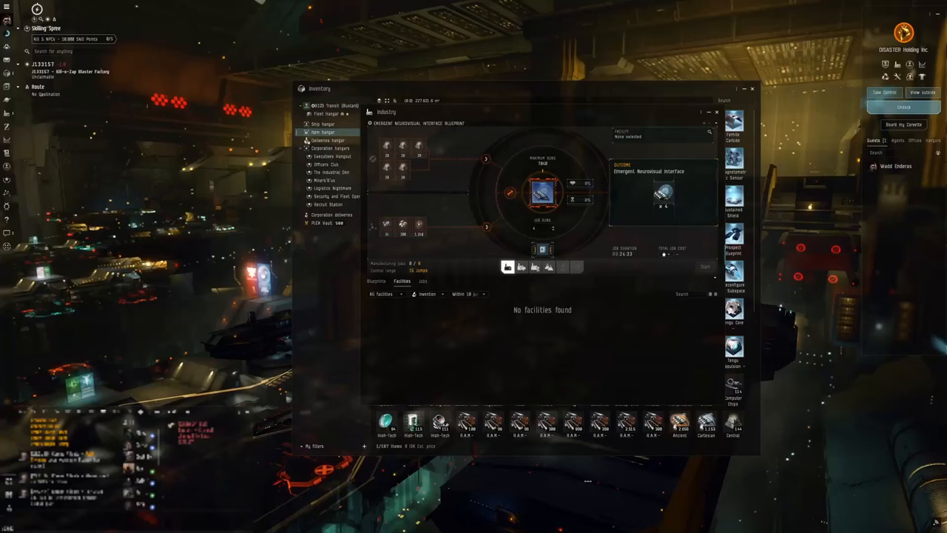
right_click(544, 193)
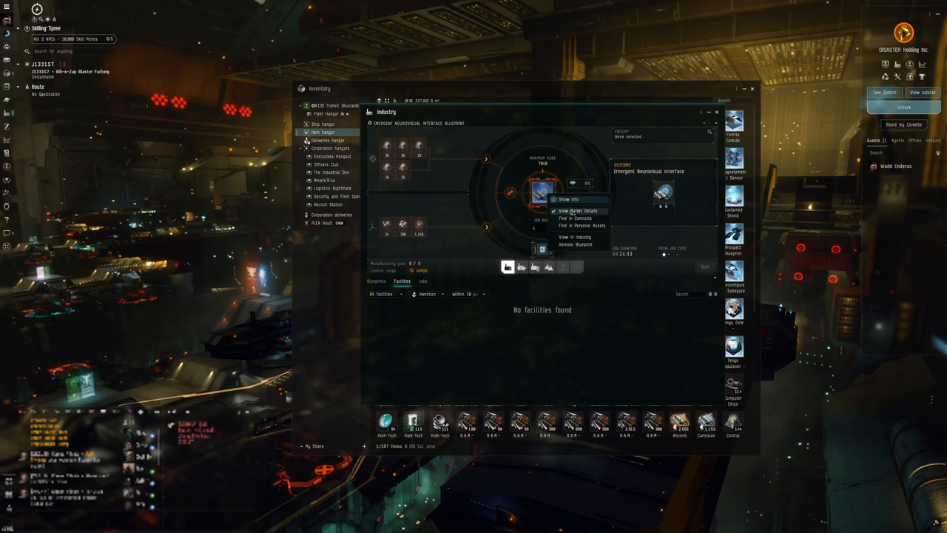
left_click(568, 199)
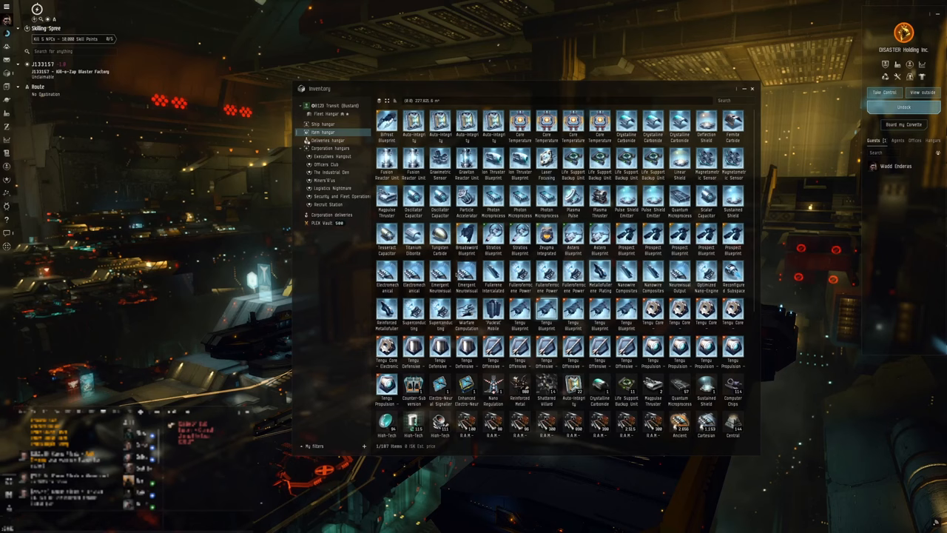
key("alt+tab")
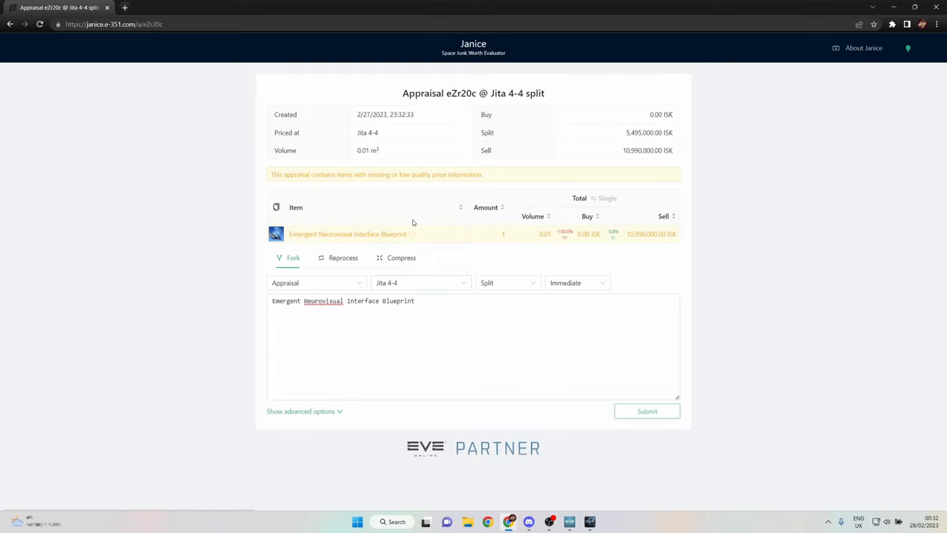
mouse_move(514, 131)
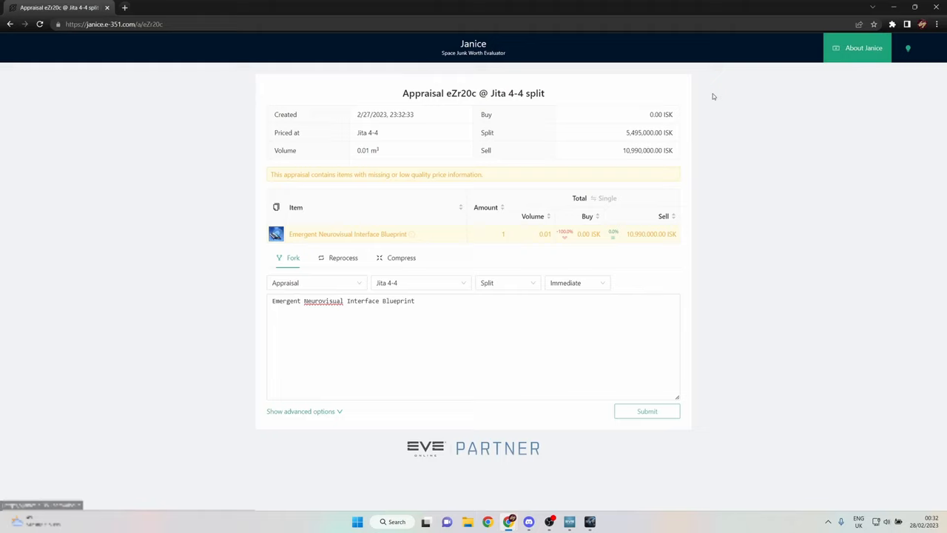
- Switch the Janice appraisal market from Jita 4-4 to NPC prices
left_click(419, 283)
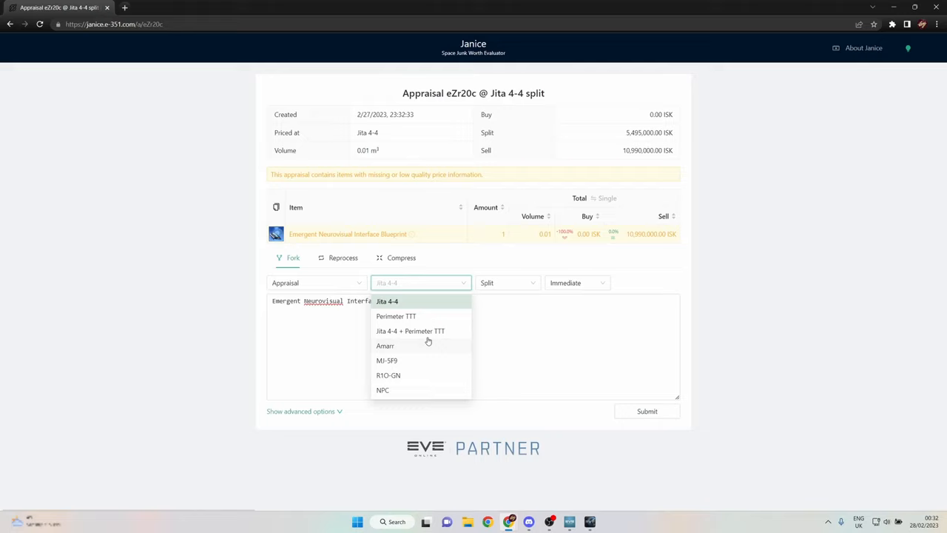
left_click(382, 389)
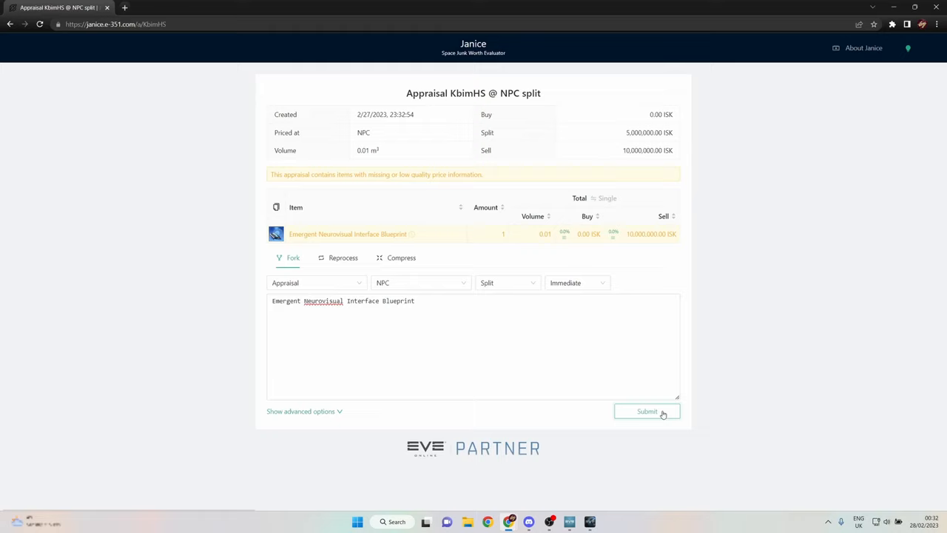
mouse_move(625, 155)
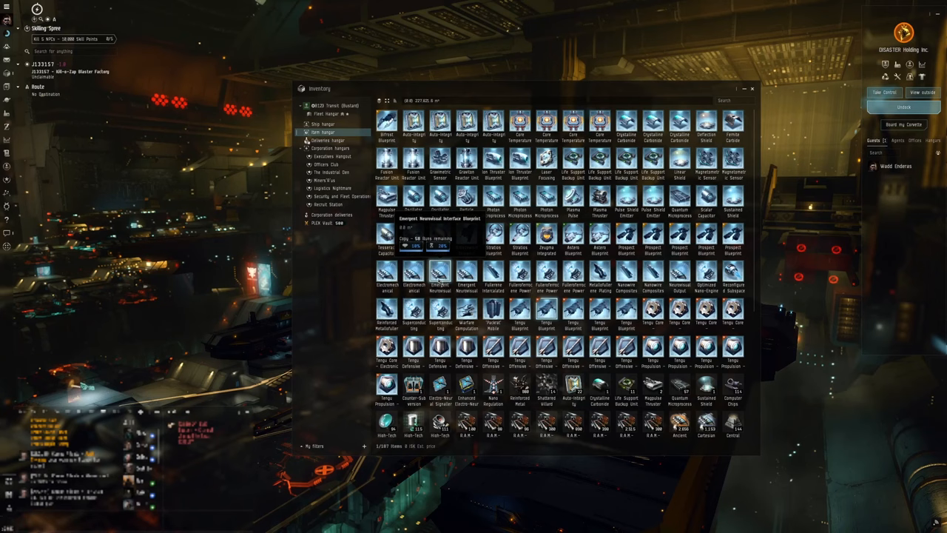
double_click(440, 237)
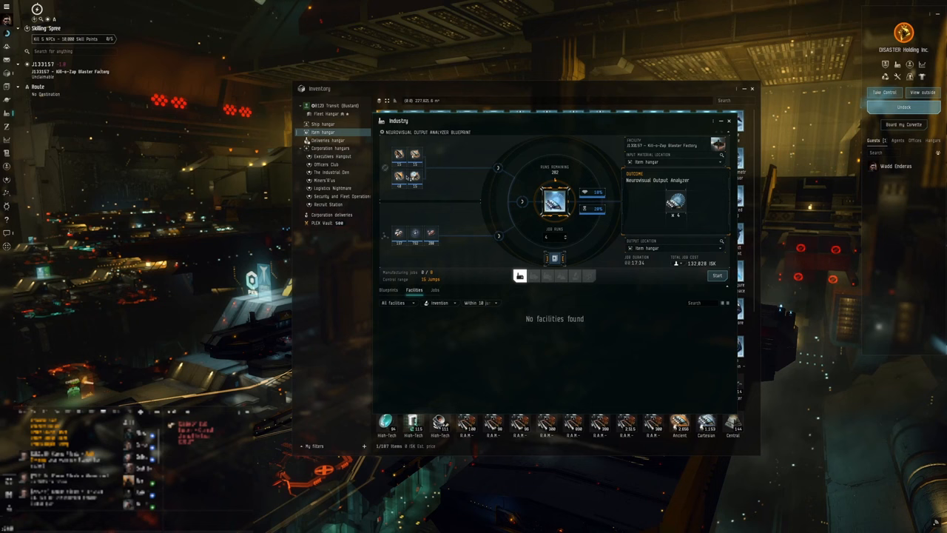
mouse_move(479, 178)
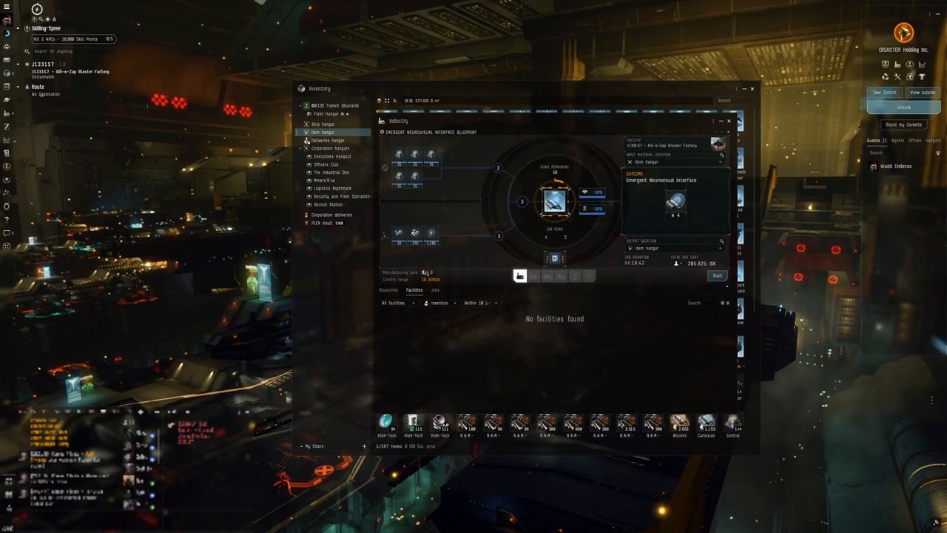
mouse_move(385, 238)
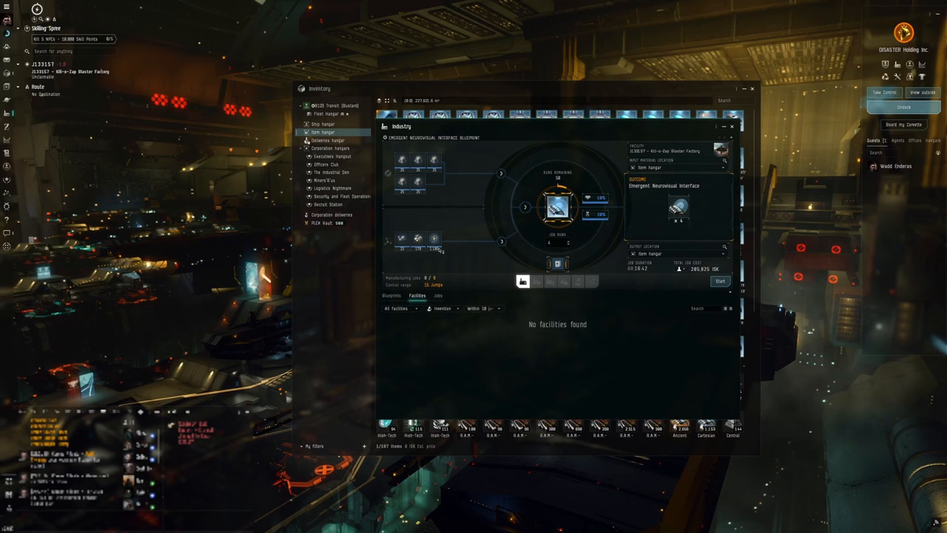
left_click(731, 126)
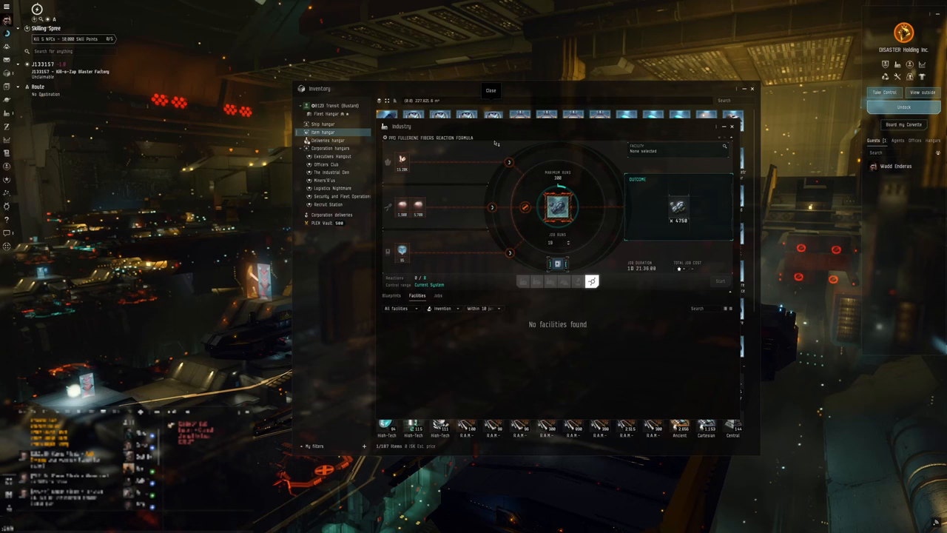
mouse_move(557, 206)
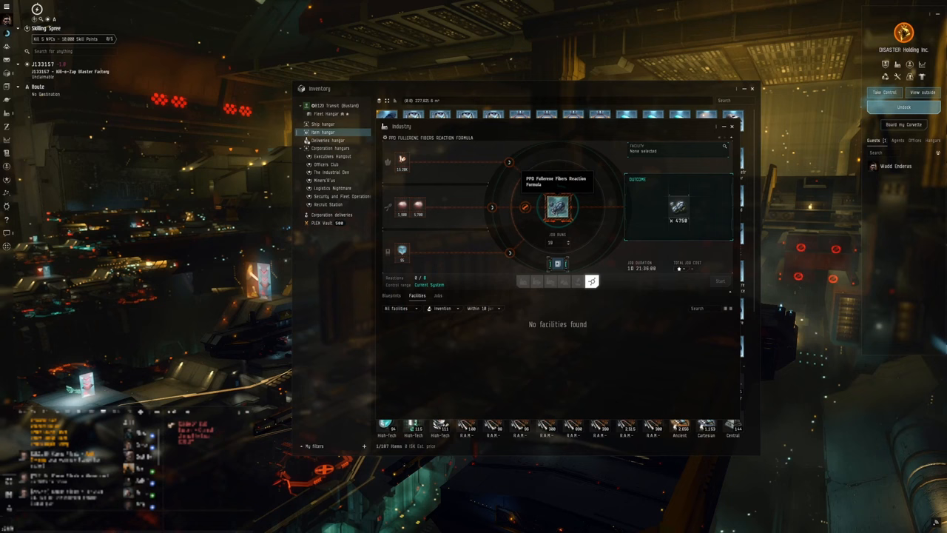
mouse_move(386, 162)
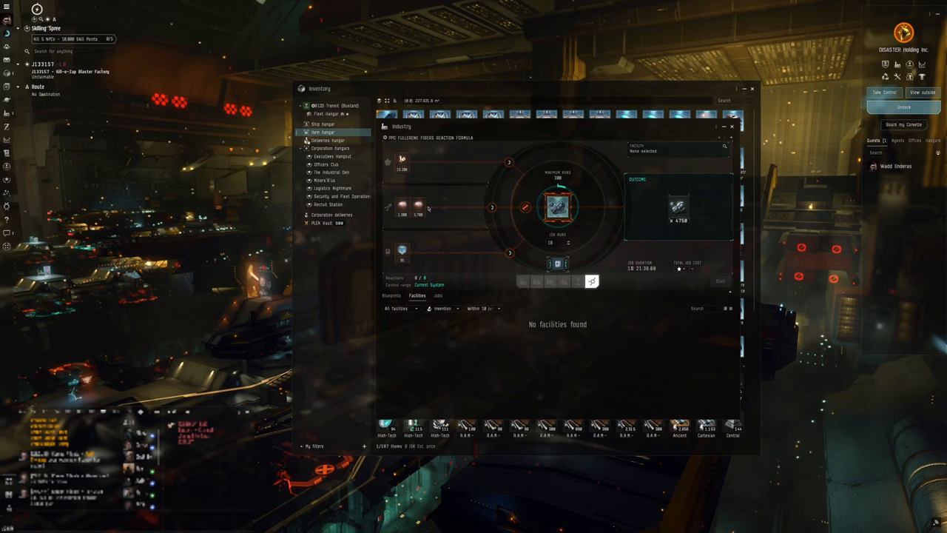
mouse_move(400, 251)
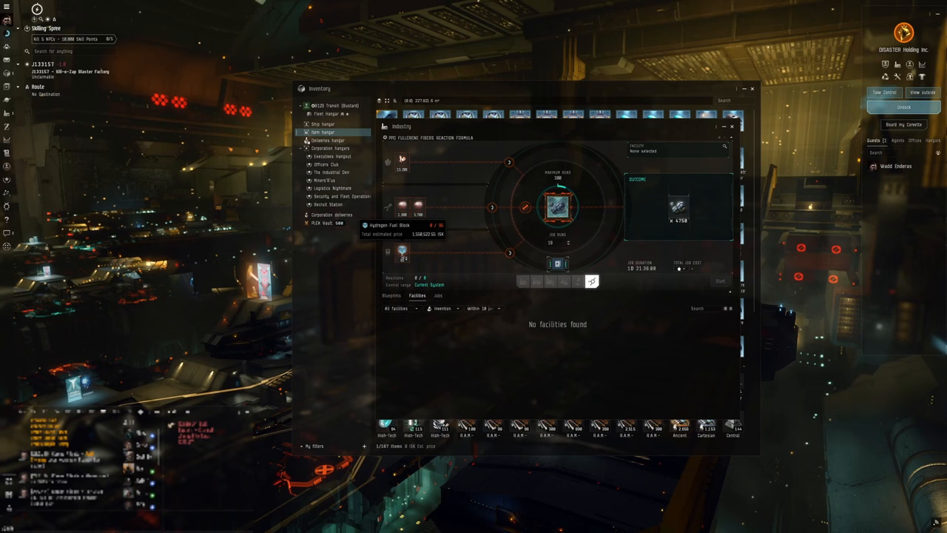